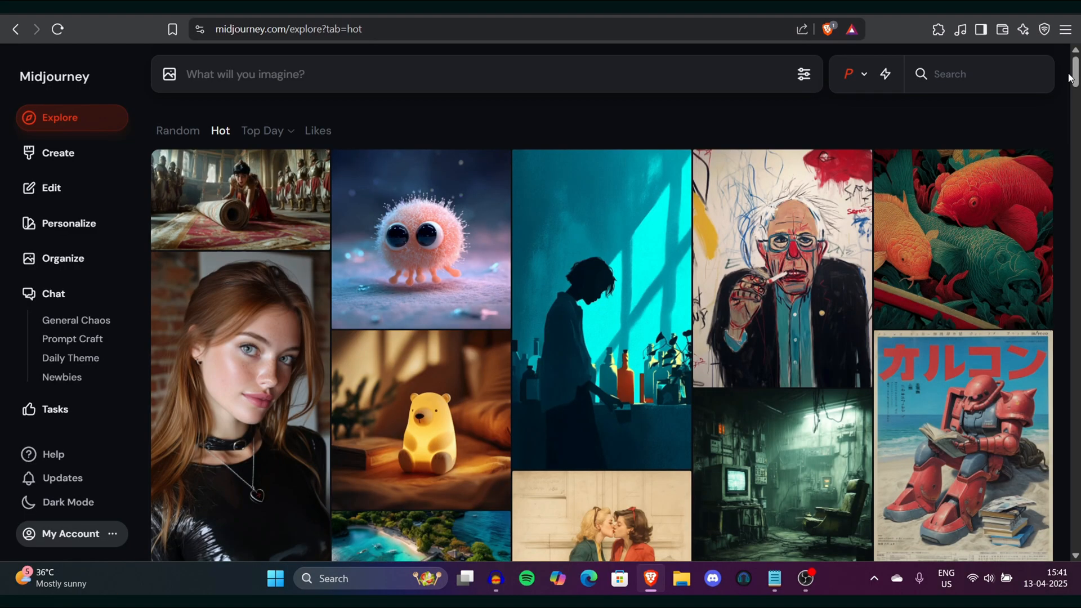
Look around the Midjourney interface and return to the Create page
left_click(803, 74)
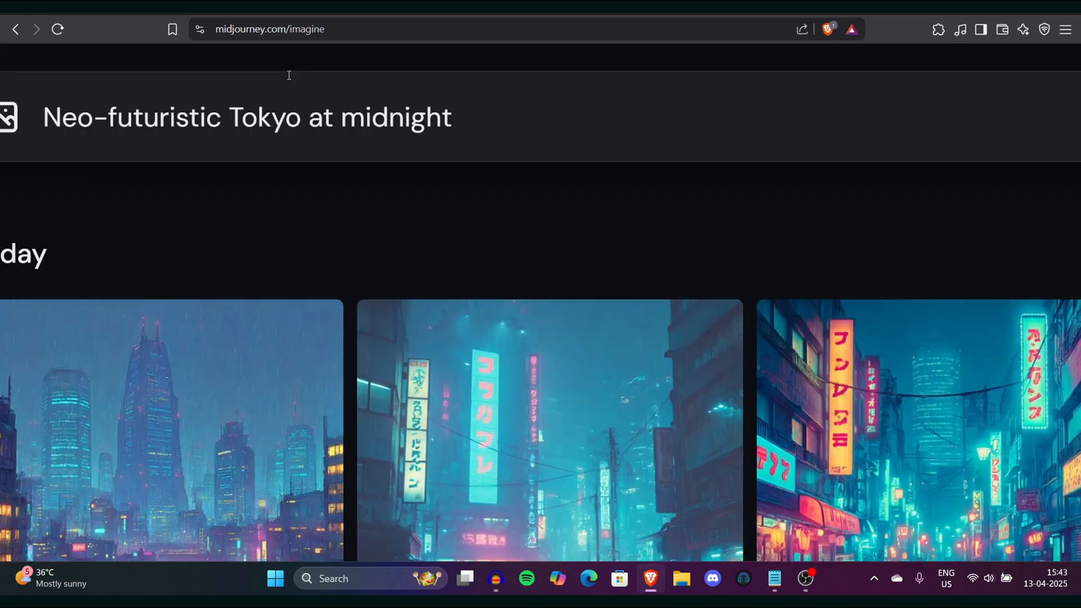
left_click(171, 428)
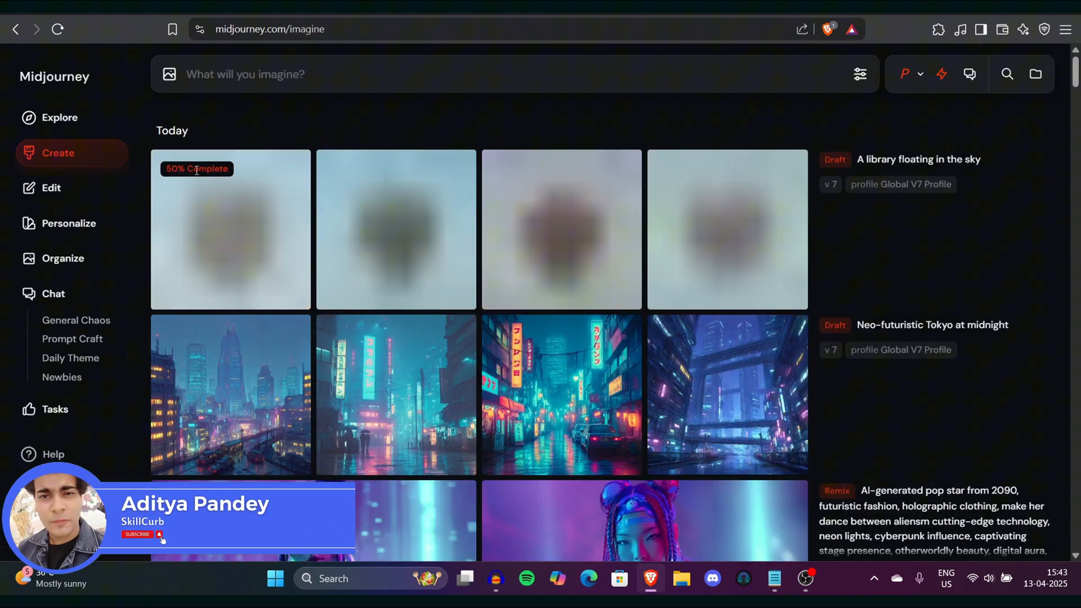
left_click(60, 118)
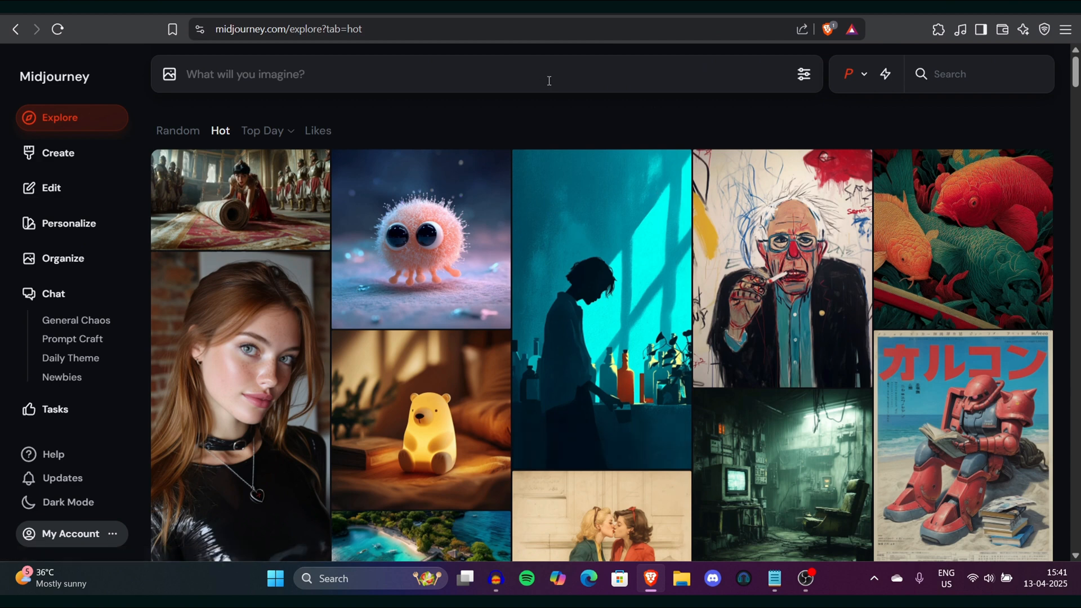
mouse_move(803, 75)
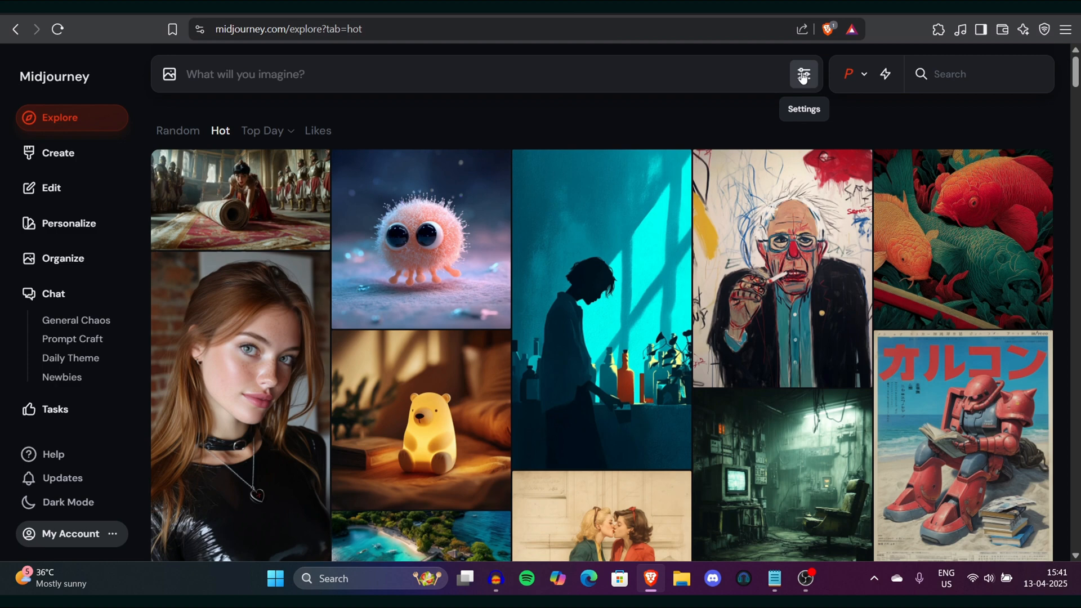
Switch the model to version 7 Draft mode in the image settings, keeping 1:1 size and Fast speed
left_click(803, 75)
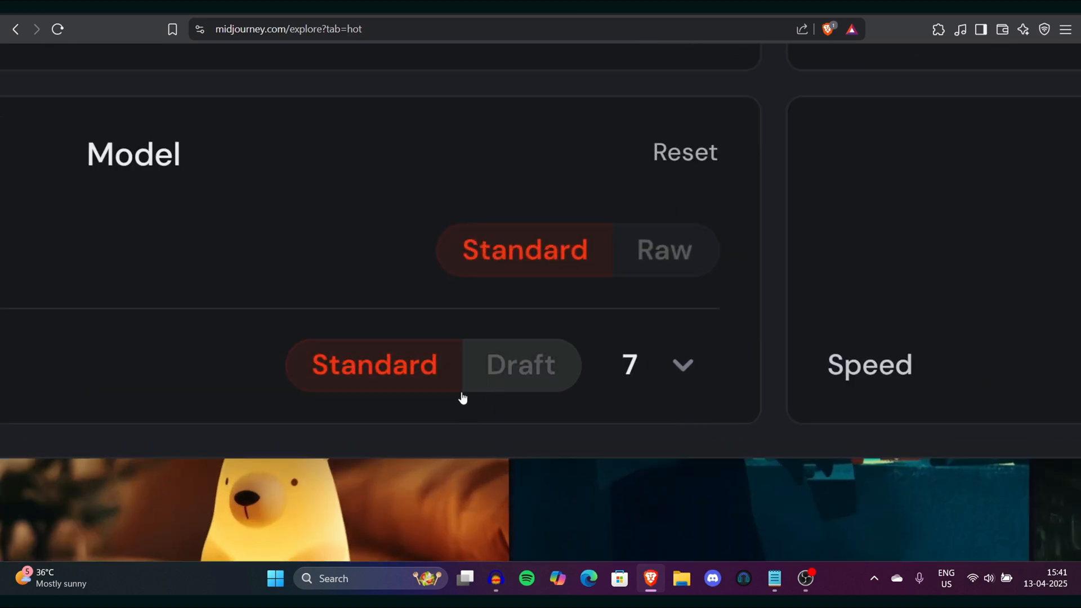
left_click(520, 365)
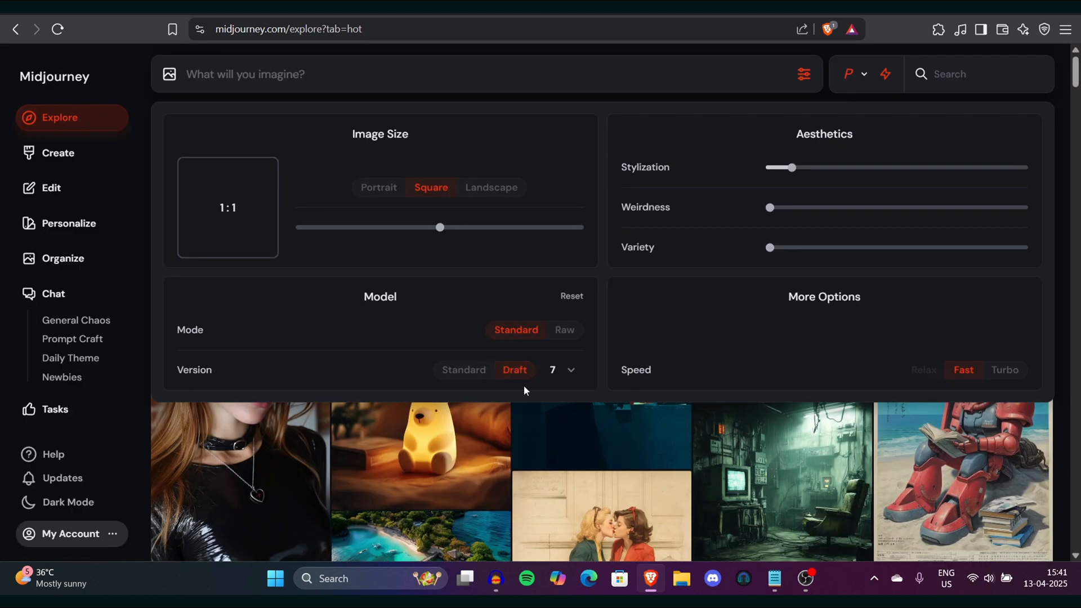
mouse_move(536, 355)
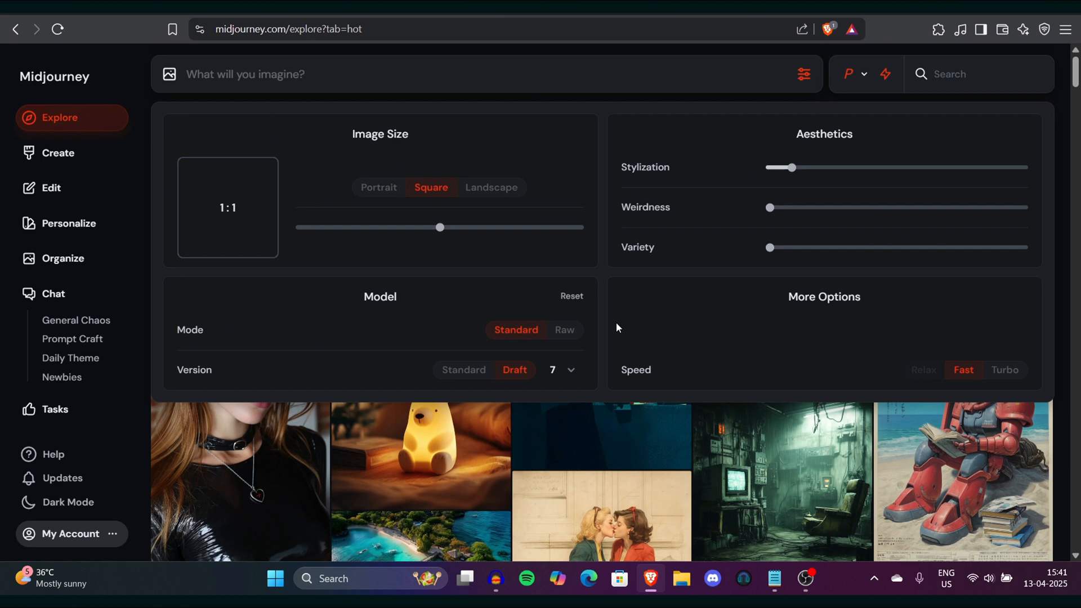
mouse_move(523, 266)
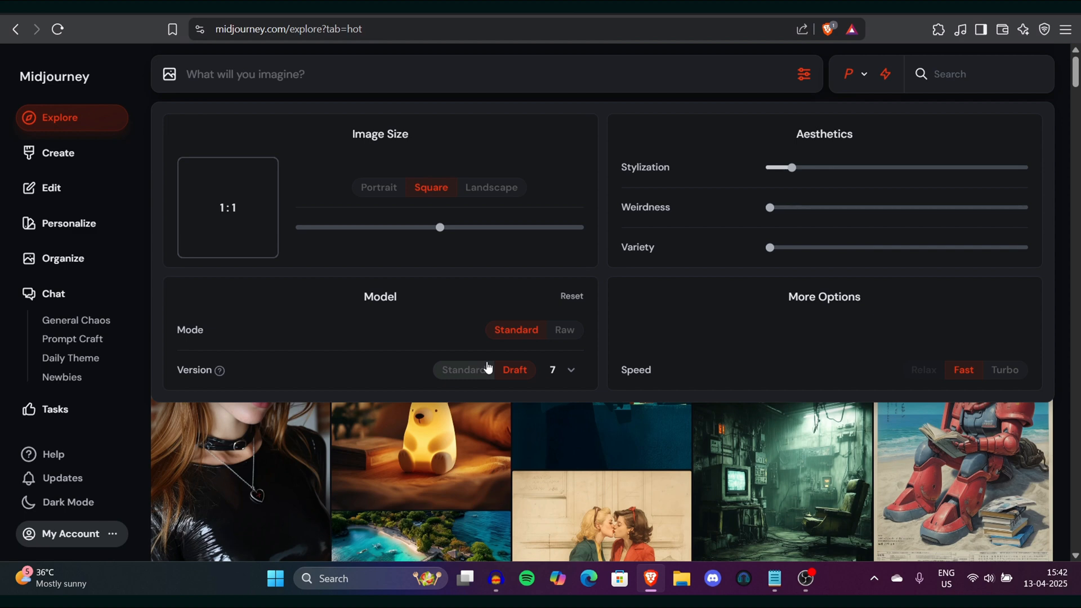
left_click(515, 370)
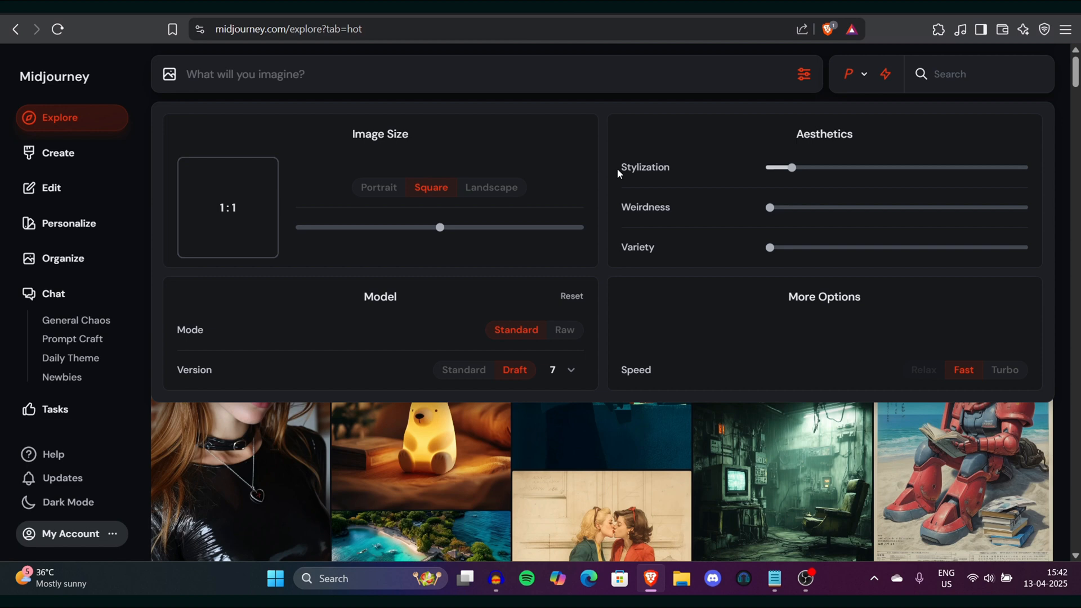
mouse_move(565, 74)
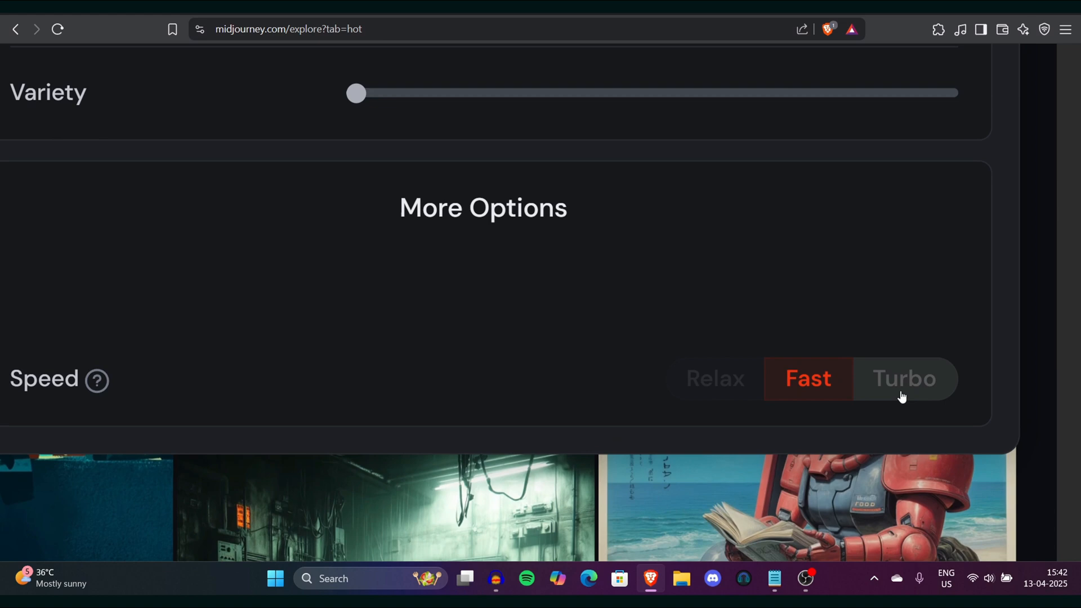
scroll("up", 3)
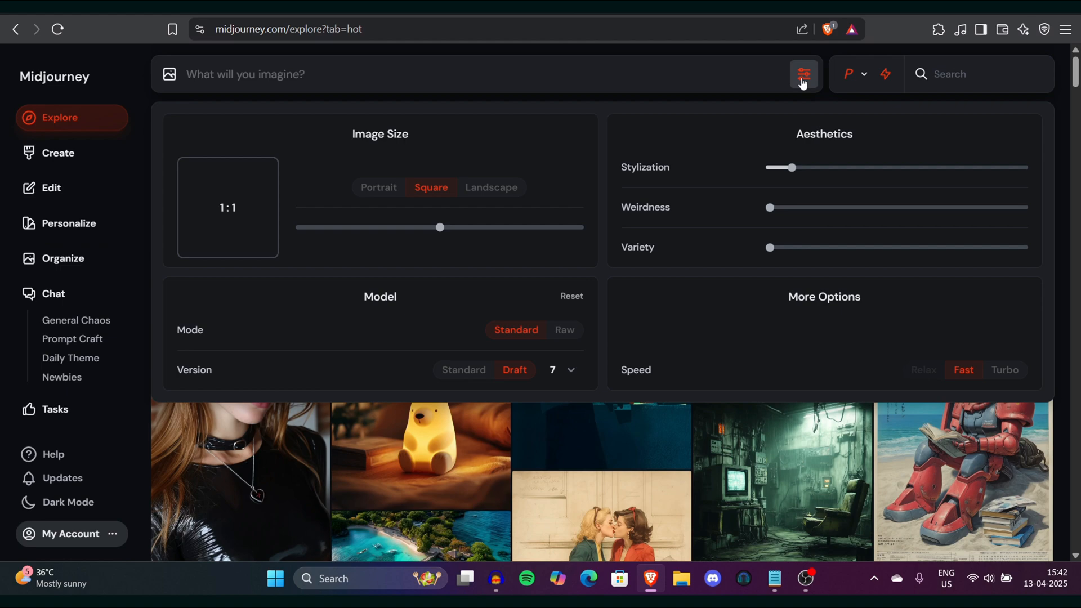
Submit the Neo-futuristic Tokyo at midnight prompt from the notes and go to my created images
left_click(773, 578)
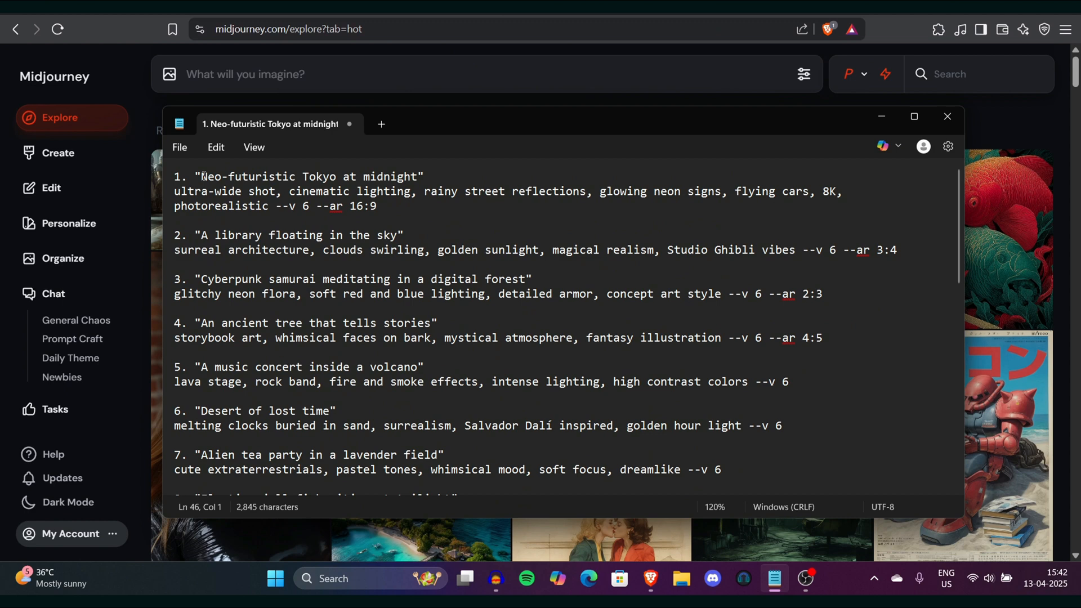
left_click_drag(201, 177, 417, 177)
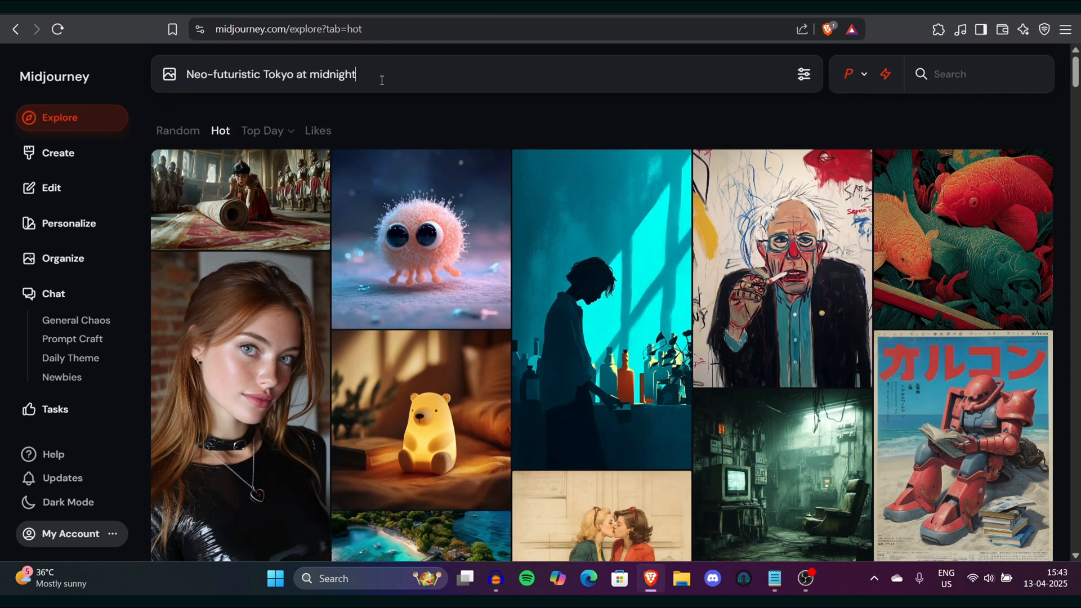
key("Enter")
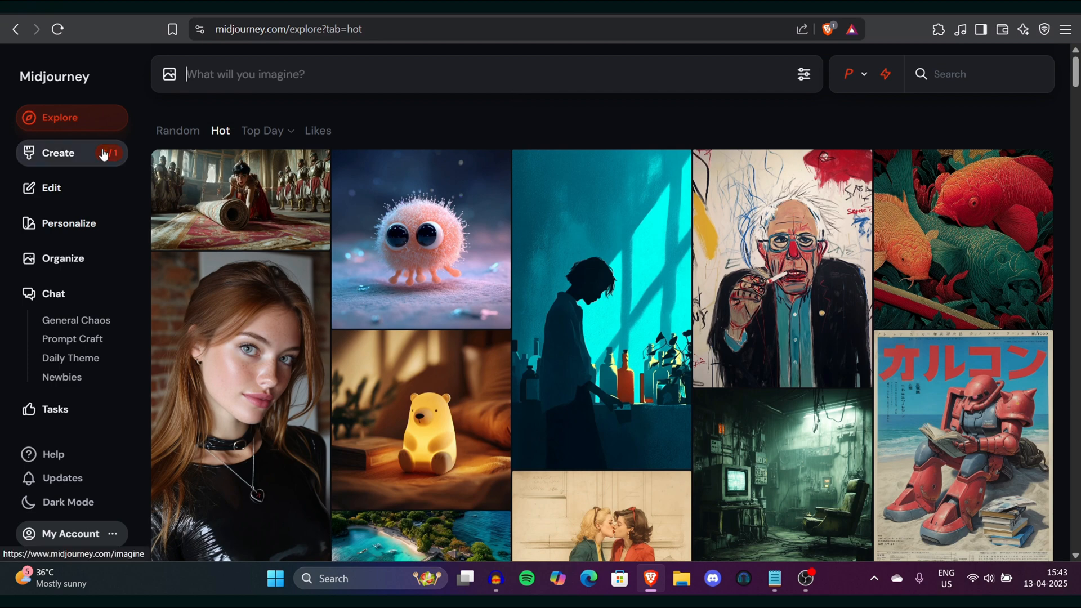
left_click(58, 152)
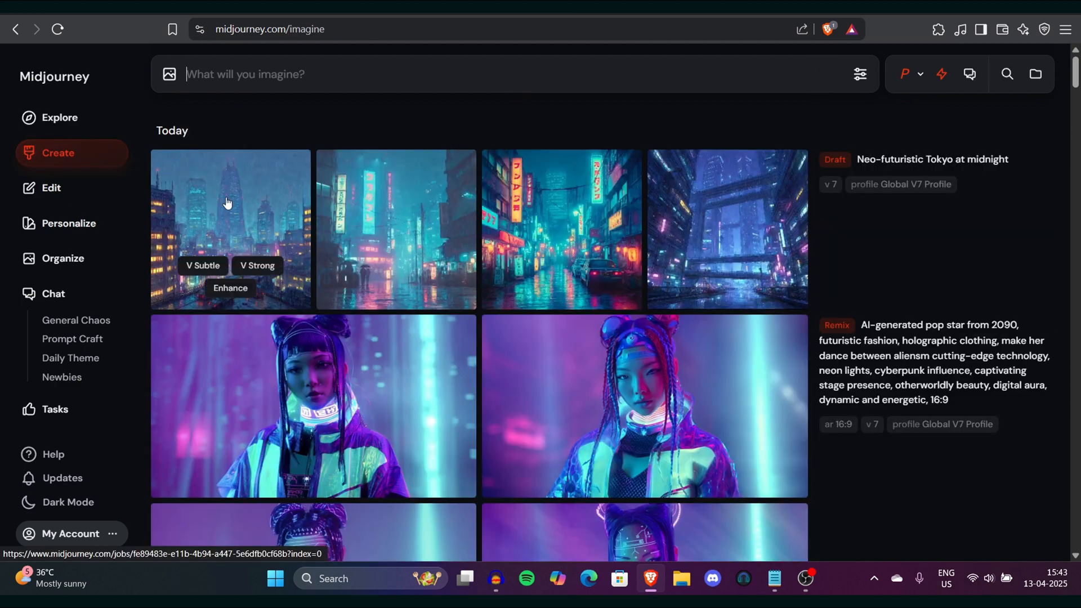
mouse_move(265, 235)
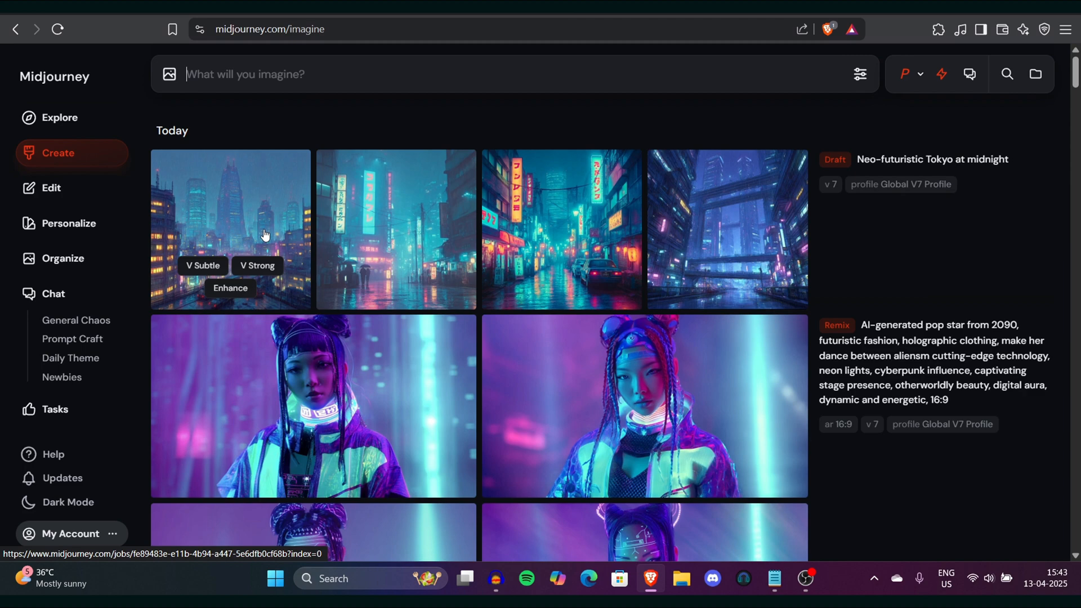
View the first, second and fourth Tokyo draft images at full size
left_click(229, 230)
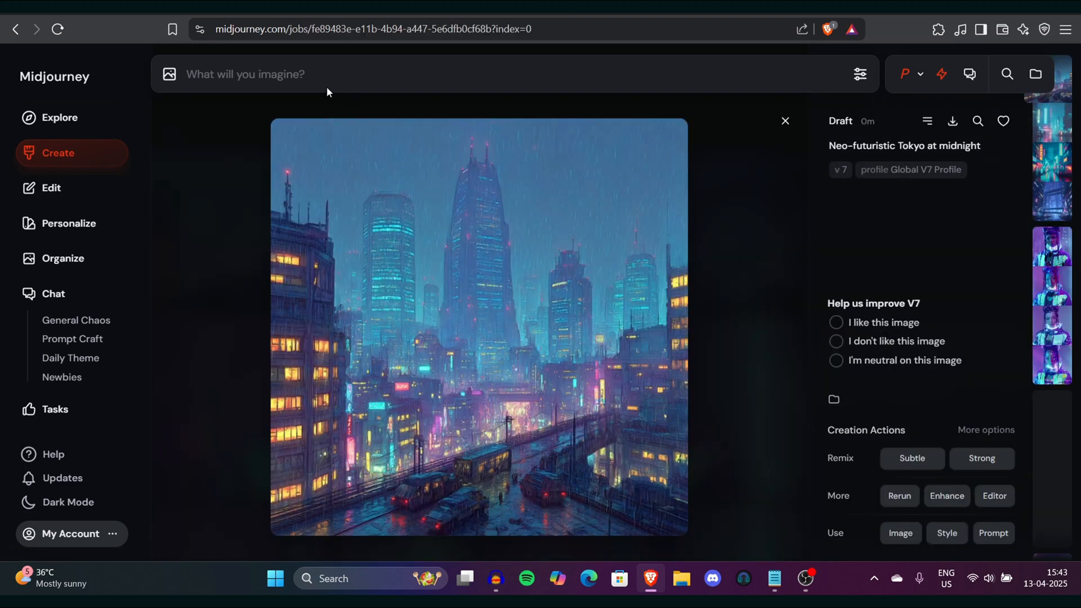
left_click(785, 121)
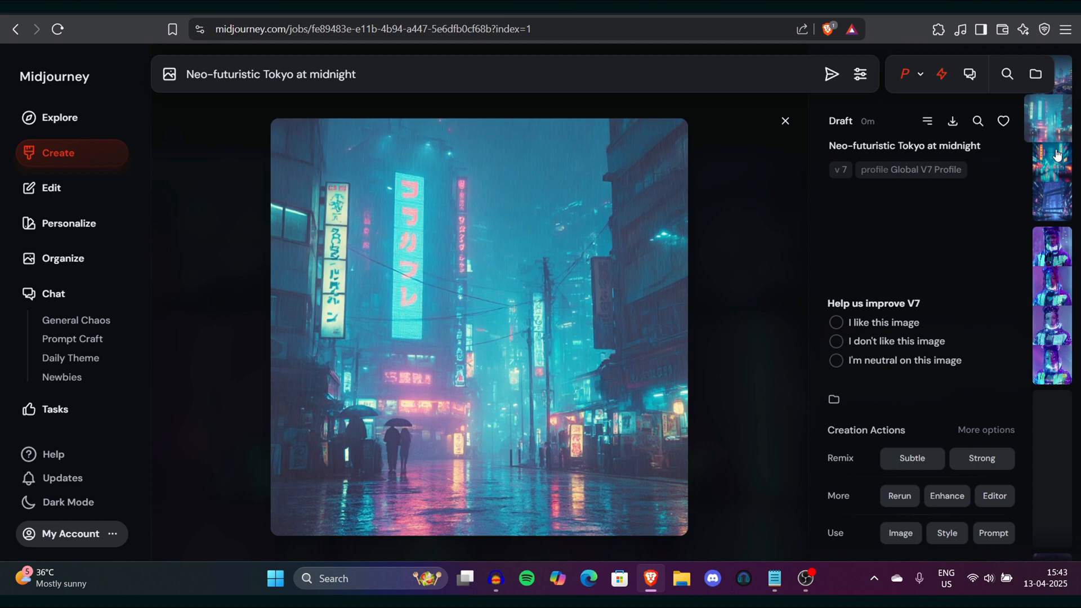
left_click(1052, 159)
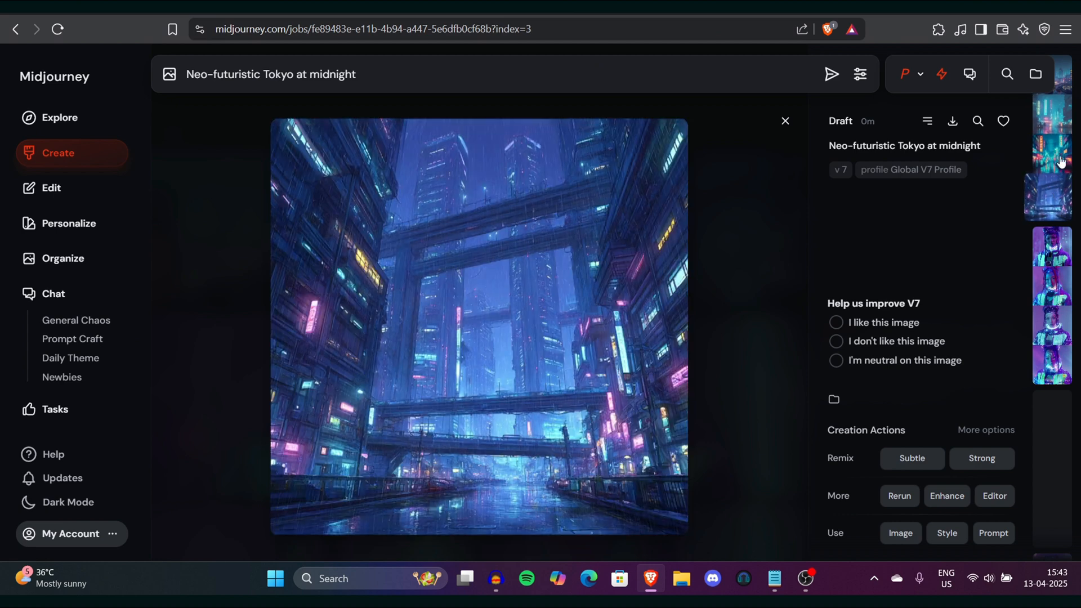
mouse_move(1064, 124)
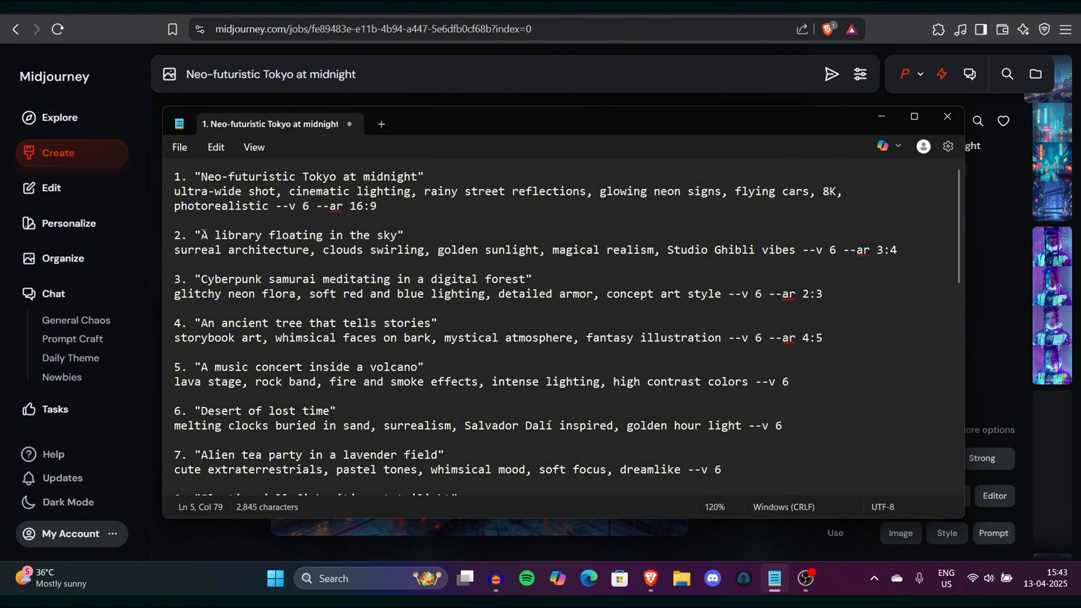
Submit the prompt 'A library floating in the sky' for generation
left_click_drag(201, 235, 398, 235)
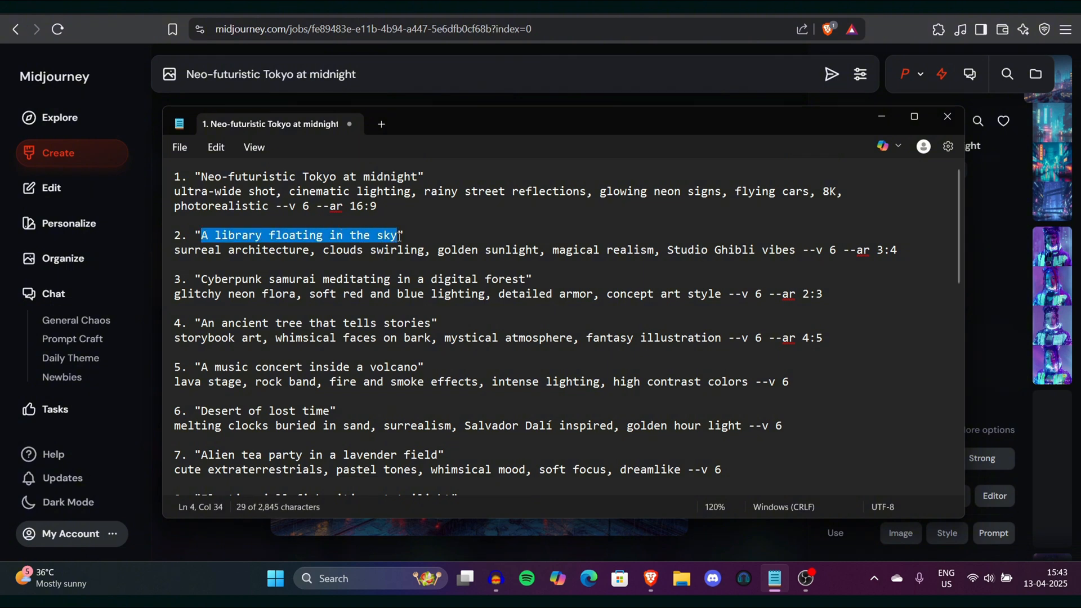
left_click(948, 116)
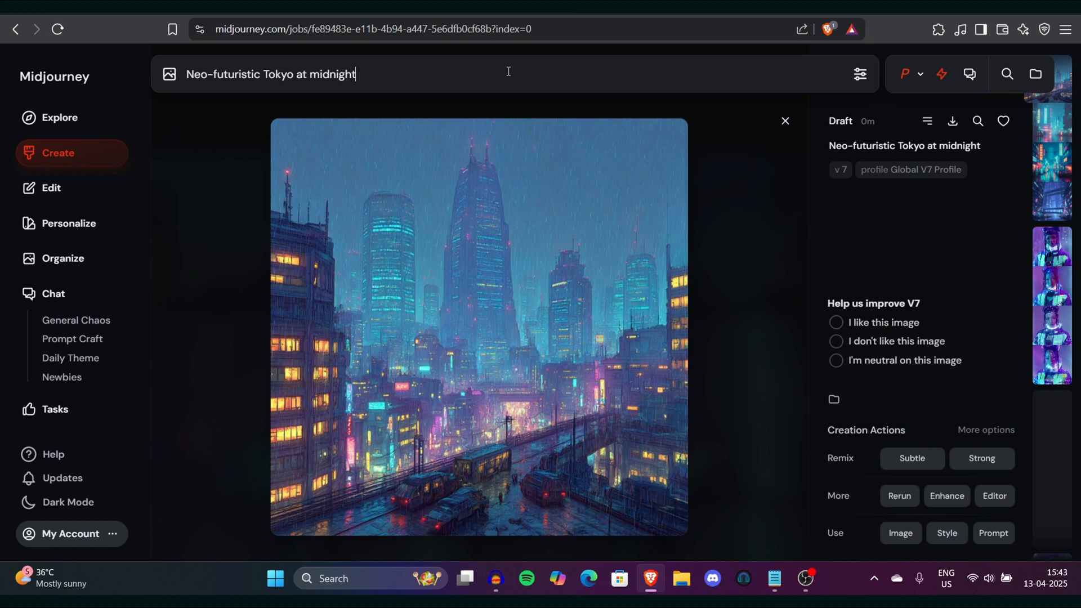
type("A library floating in the sky")
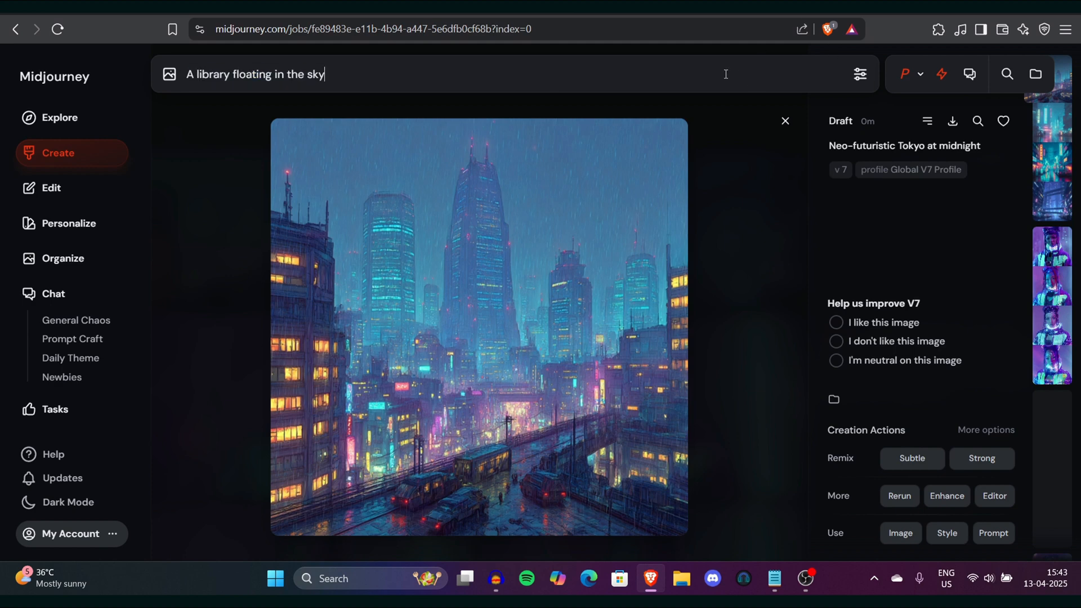
left_click(57, 152)
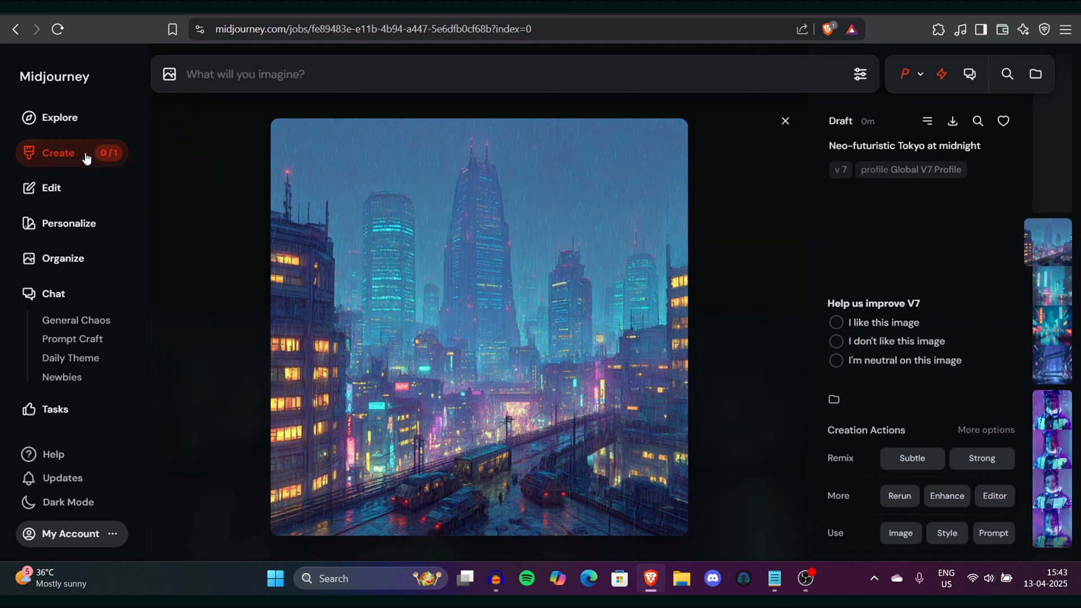
Preview the second and fourth floating library images and return to the feed
left_click(785, 120)
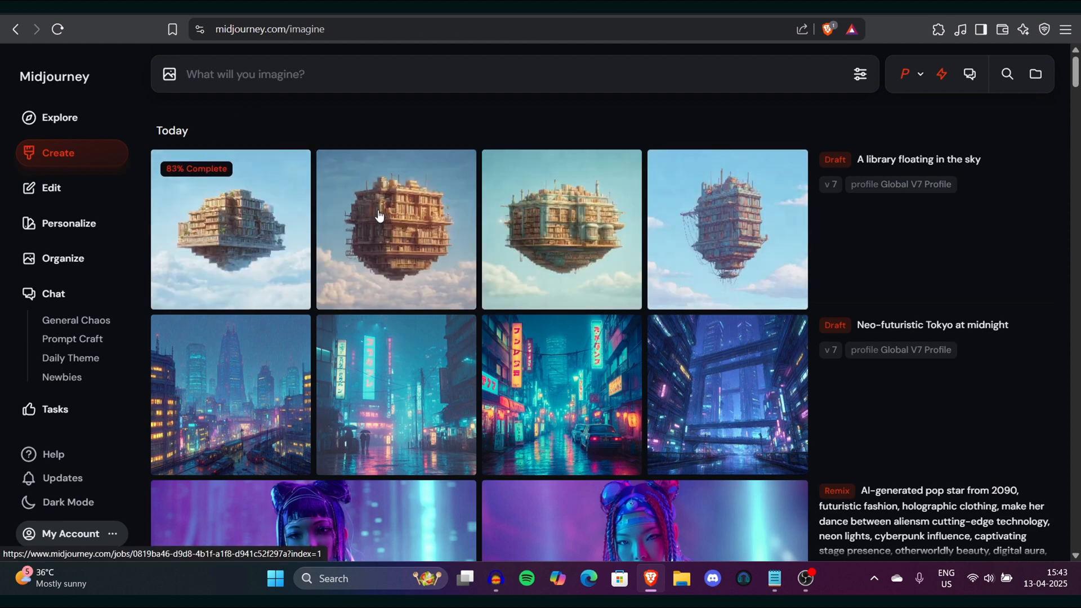
left_click(395, 228)
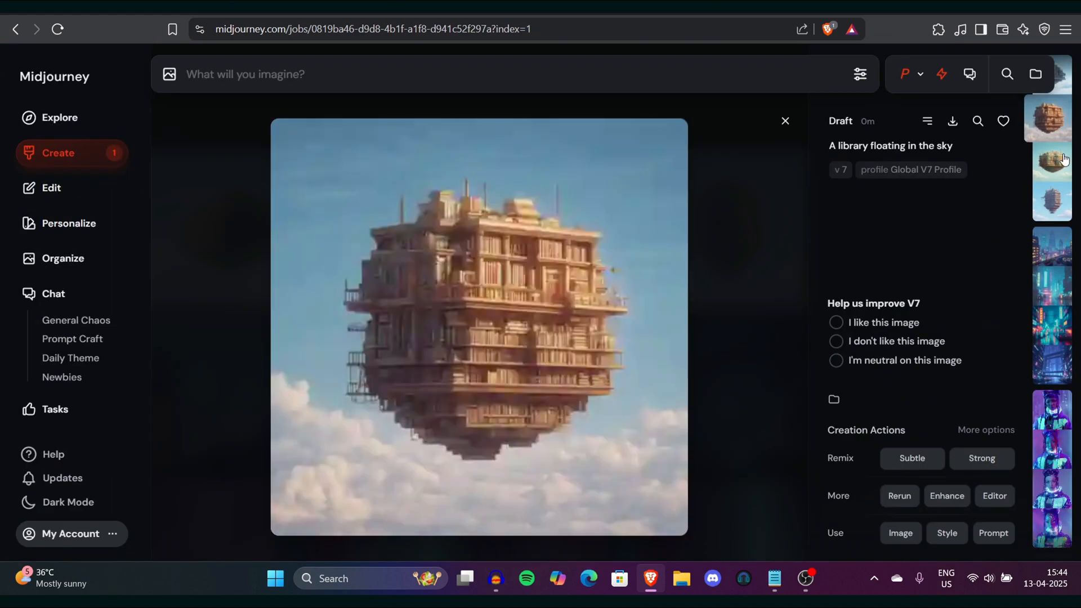
left_click(1051, 199)
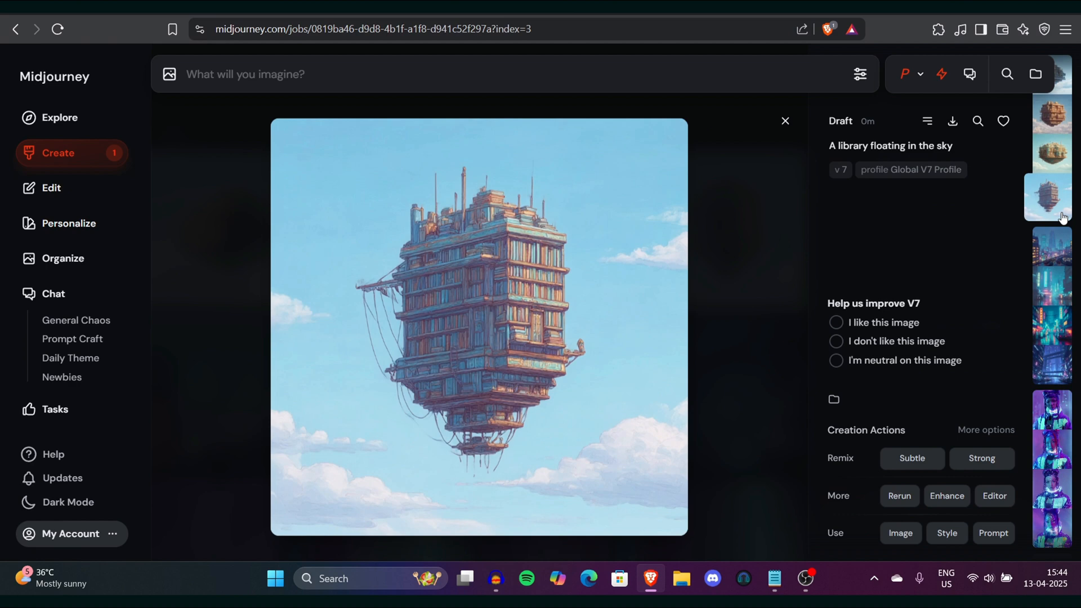
left_click(785, 121)
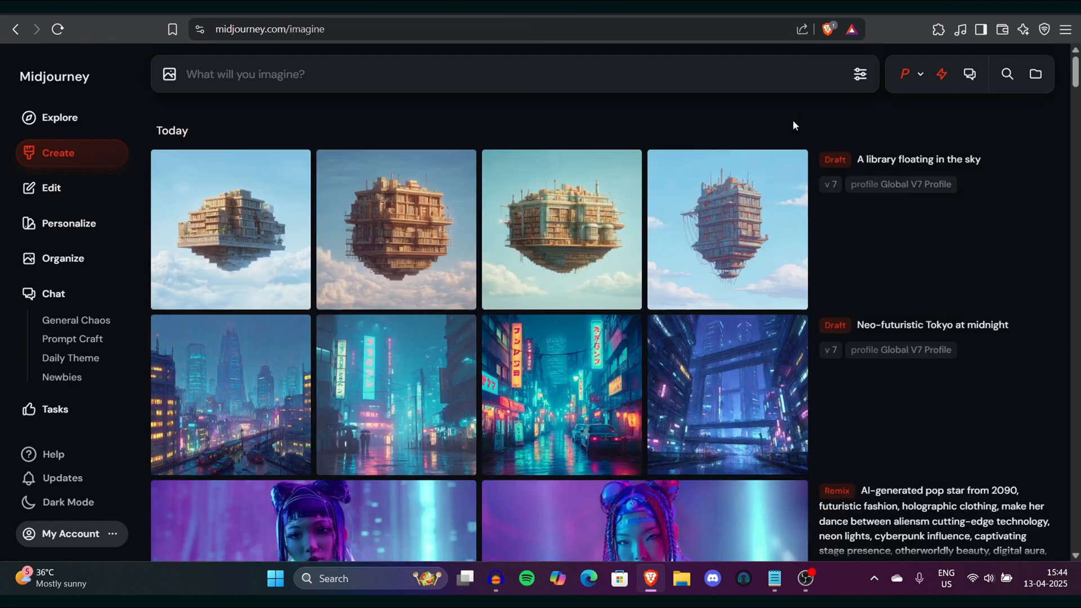
Inspect the first and fourth cyberpunk samurai images while the ancient tree grid renders
left_click(774, 579)
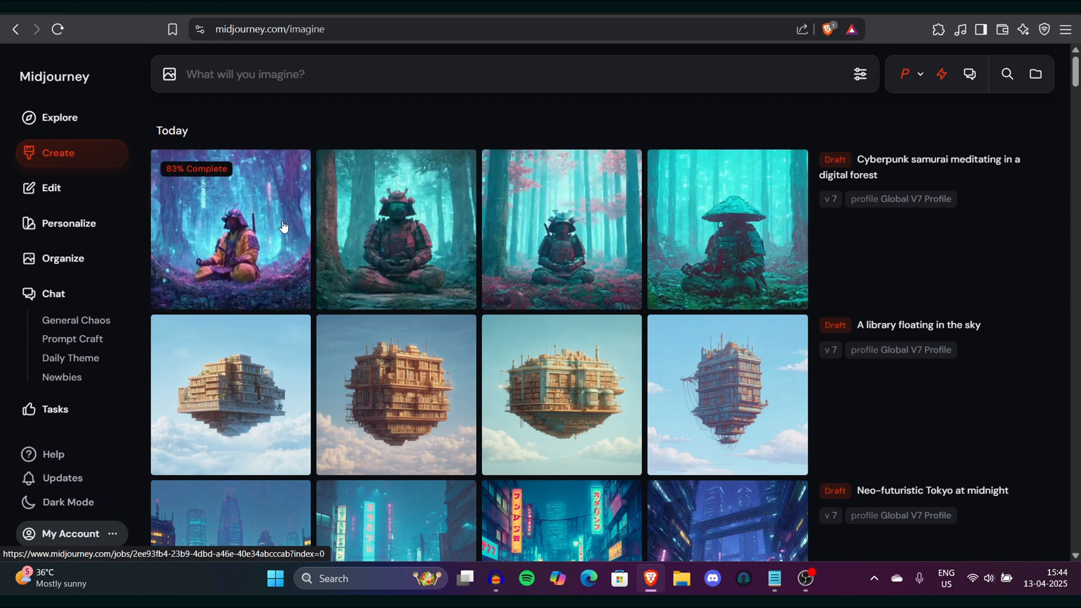
left_click(229, 230)
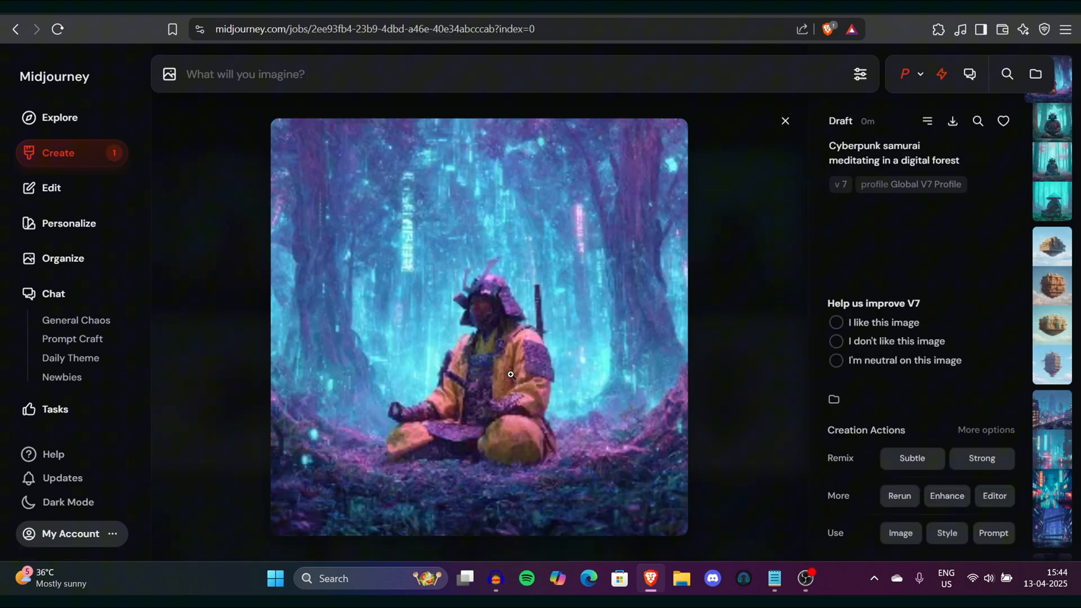
left_click(1052, 161)
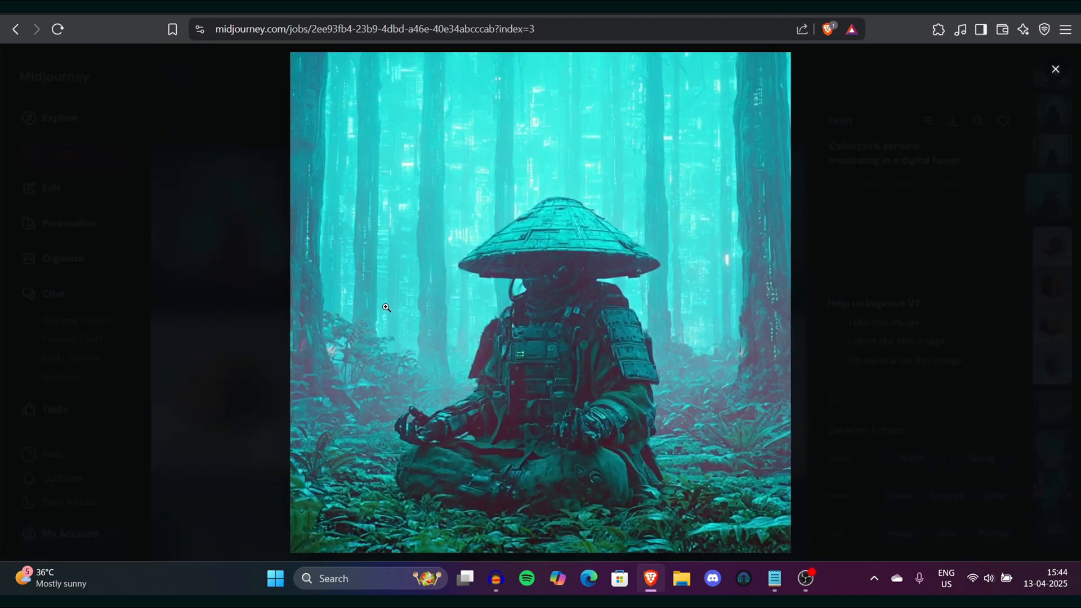
mouse_move(738, 152)
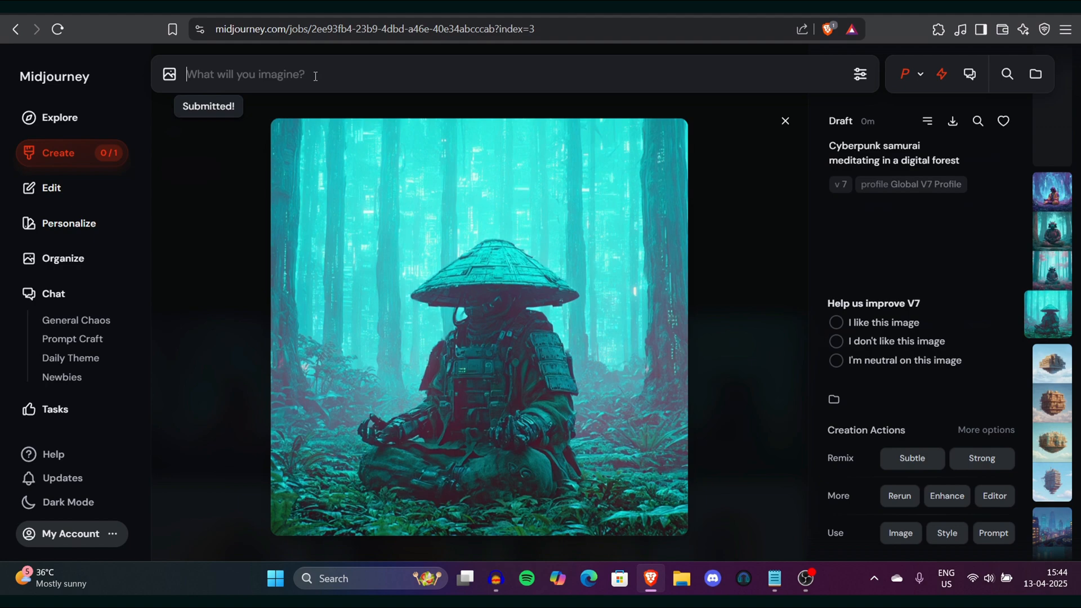
left_click(785, 121)
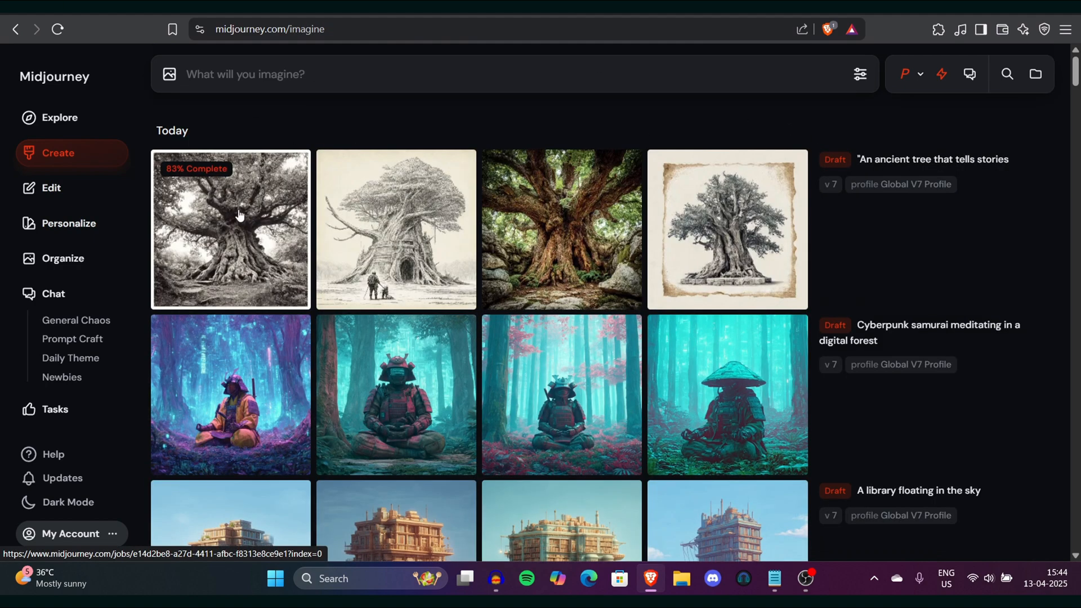
View the first ancient tree image and return to the feed as the volcano concert grid starts
left_click(230, 228)
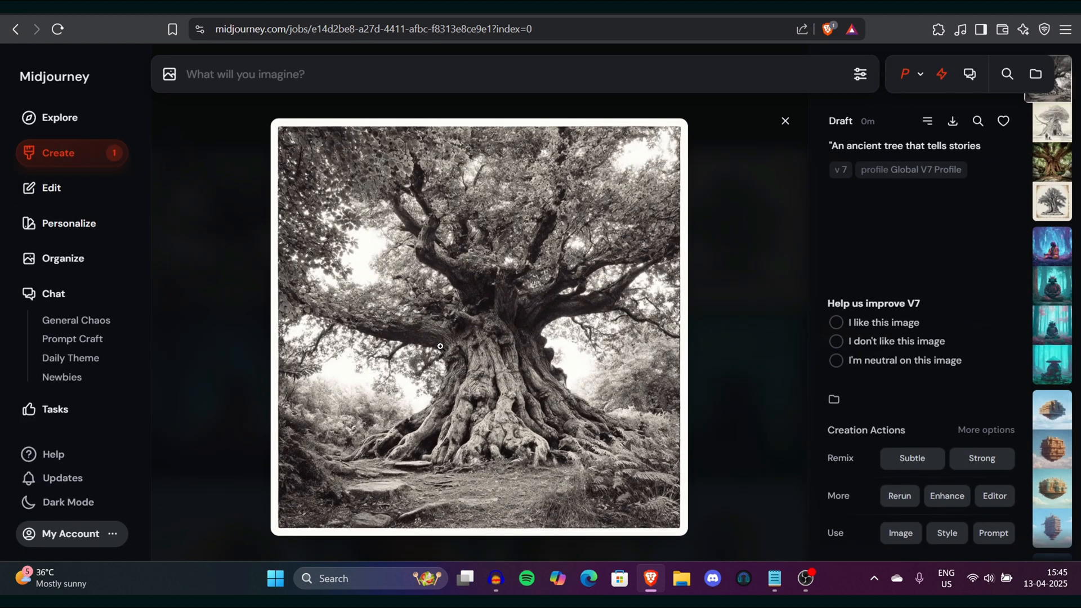
mouse_move(472, 361)
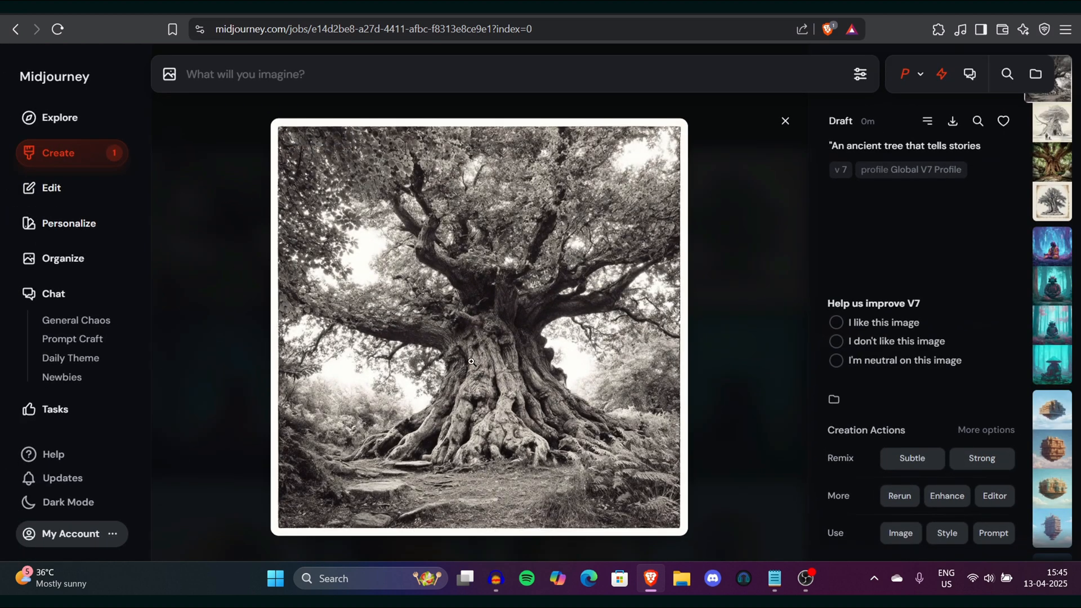
mouse_move(439, 360)
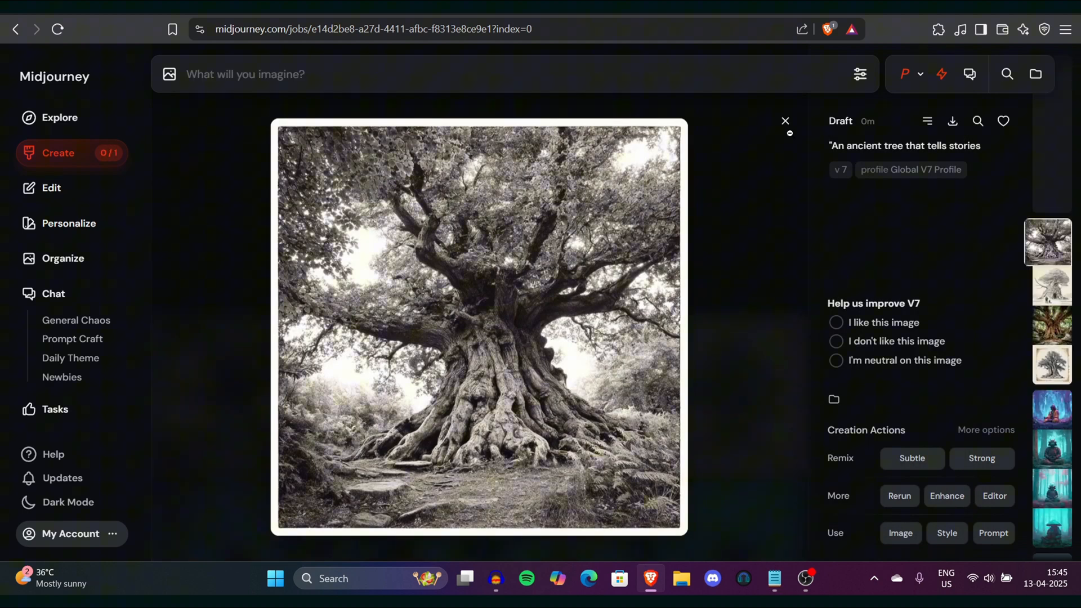
left_click(785, 122)
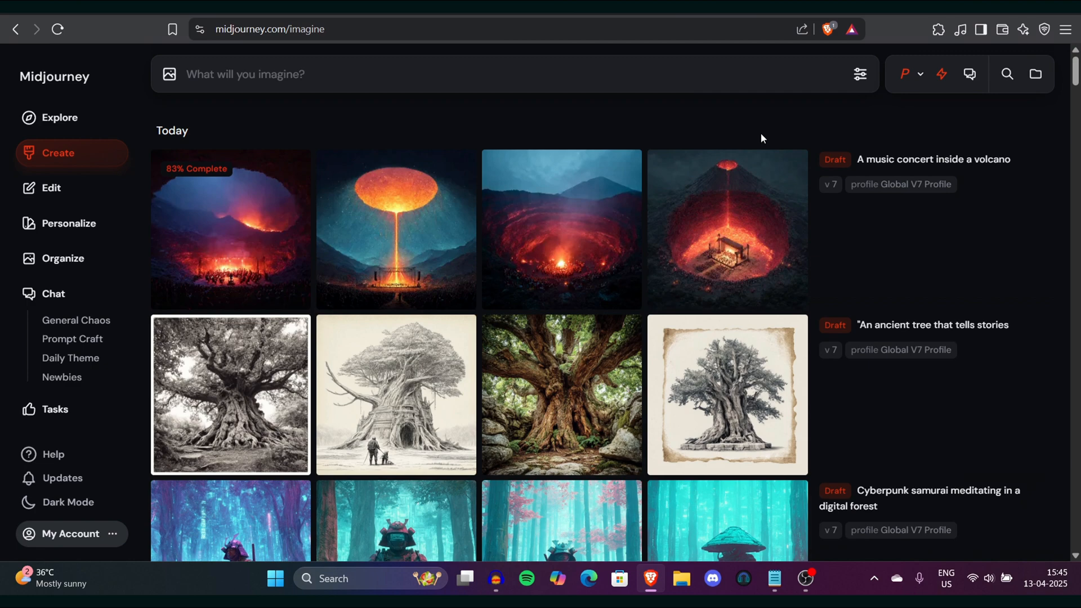
left_click(230, 230)
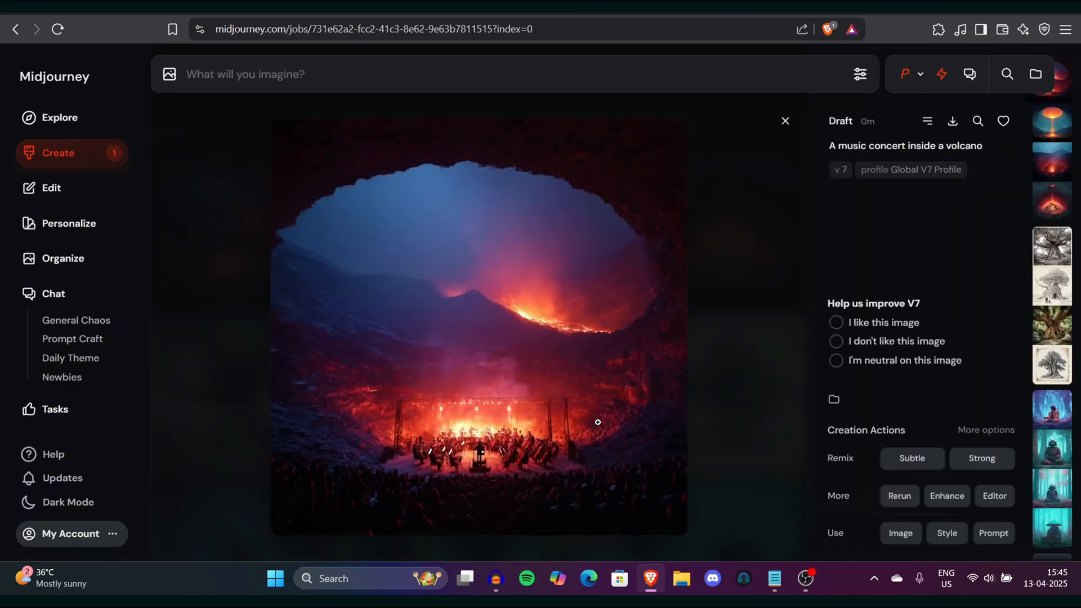
left_click(596, 422)
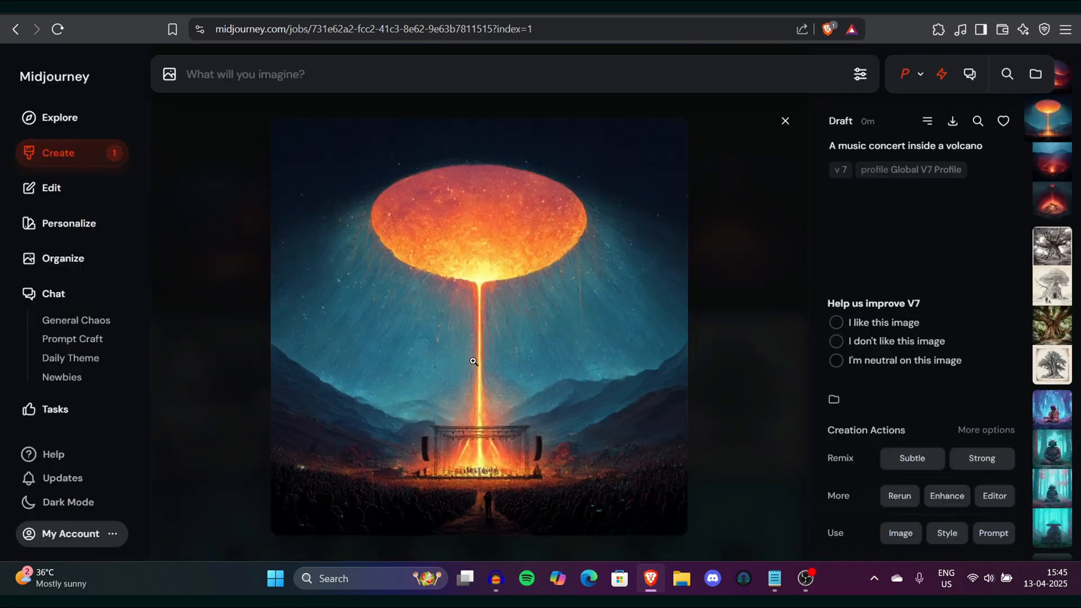
left_click(1051, 195)
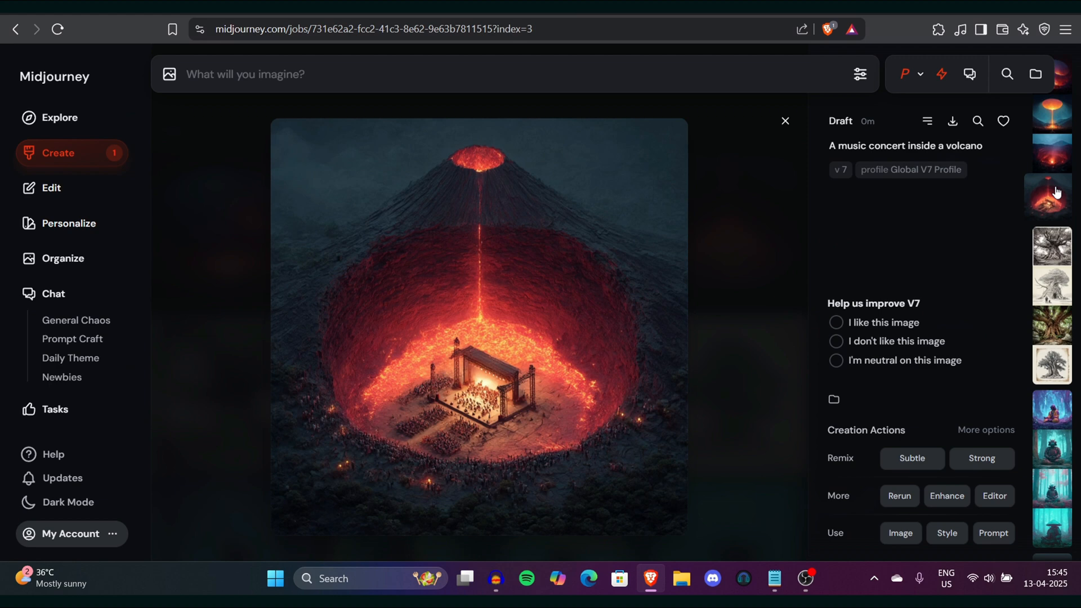
left_click(785, 120)
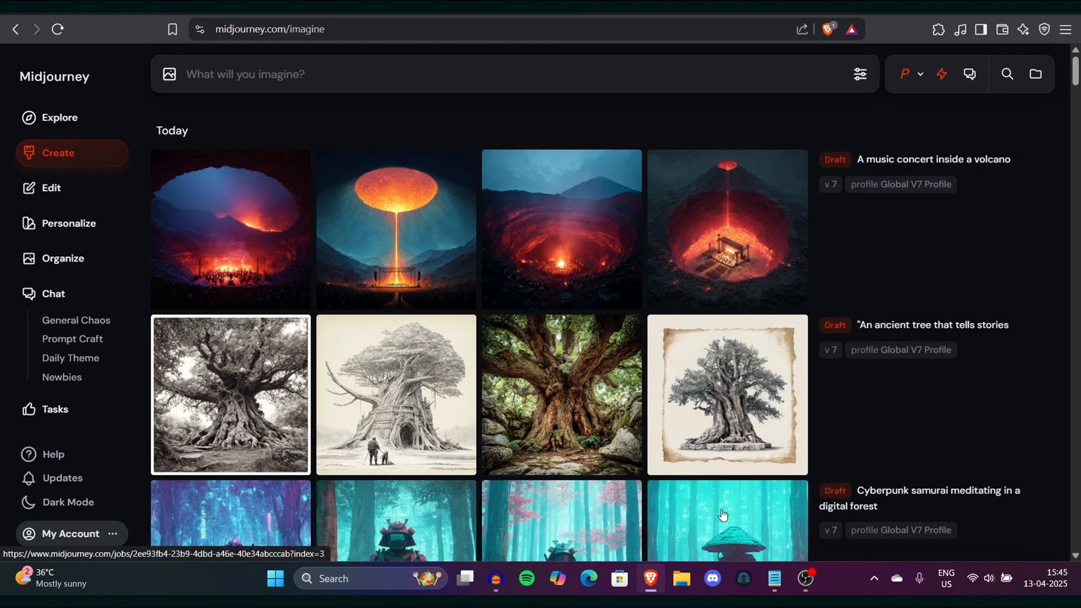
mouse_move(896, 129)
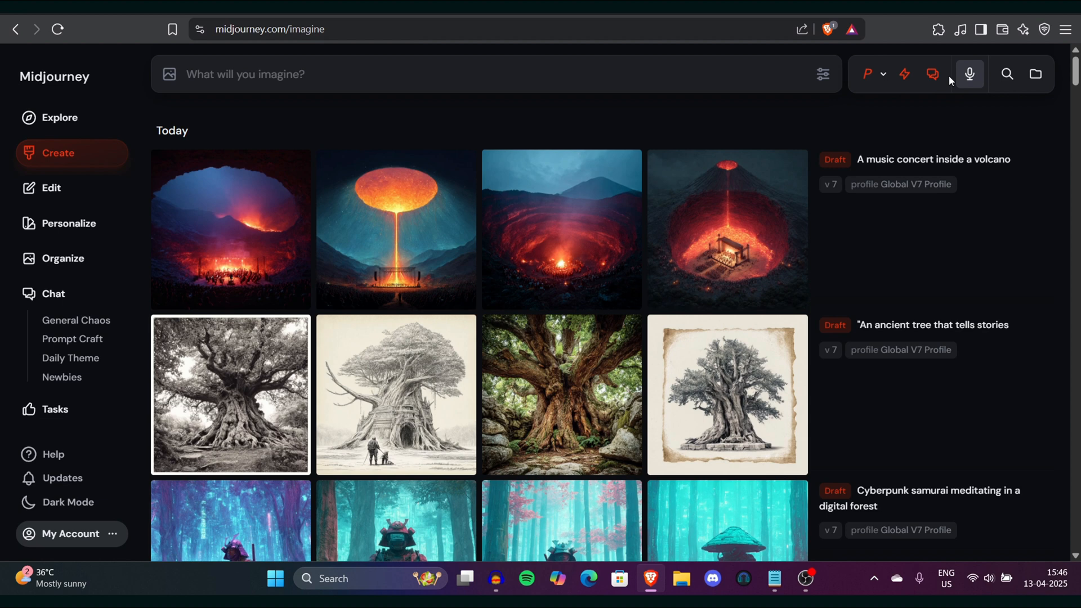
mouse_move(969, 74)
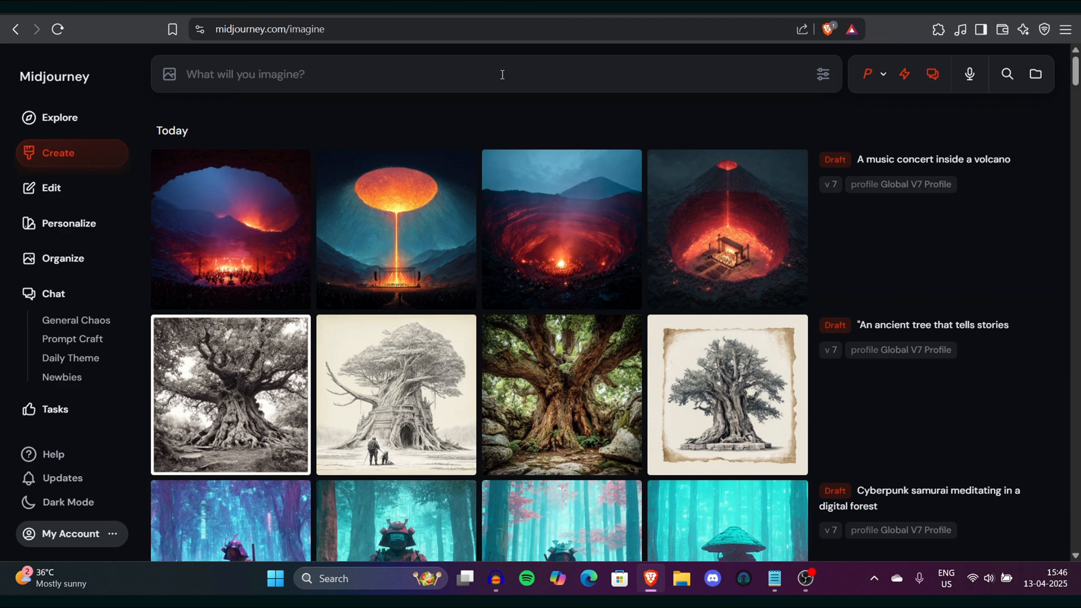
mouse_move(1022, 88)
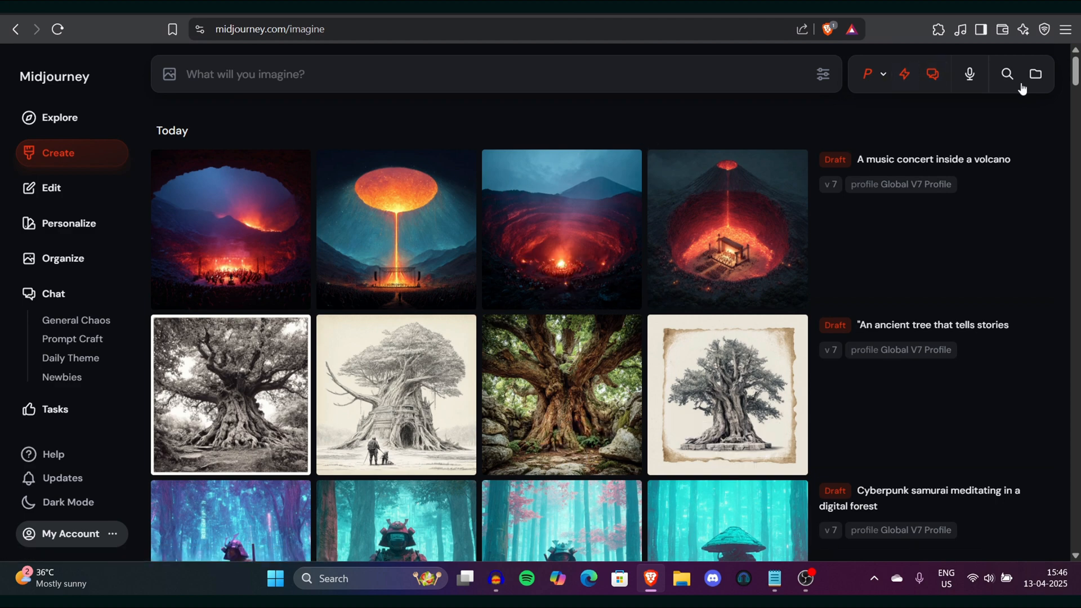
mouse_move(970, 74)
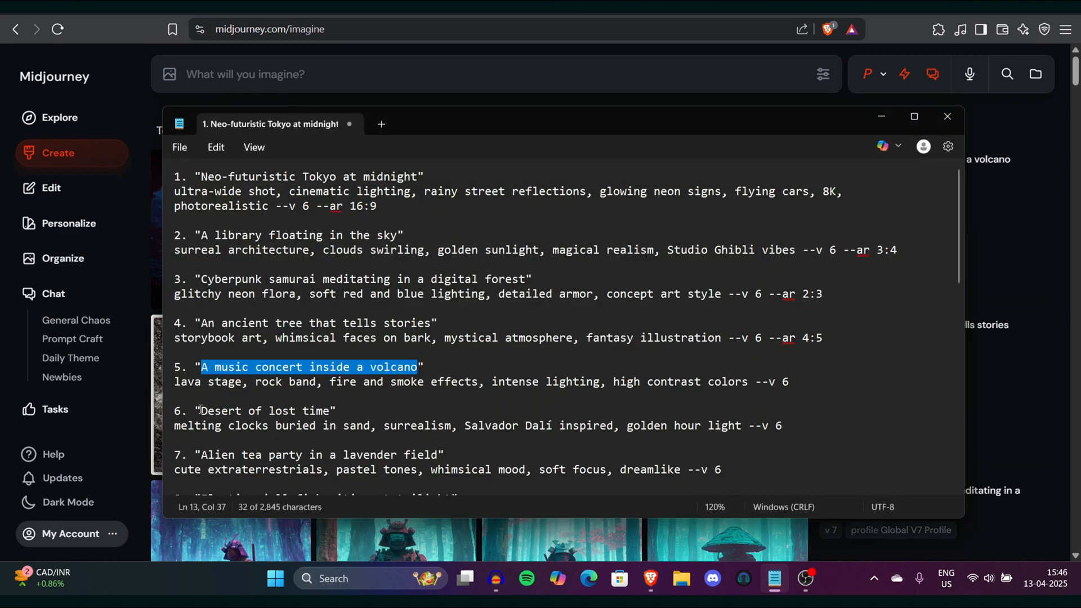
Voice-prompt the Desert of lost time scene, view its first result, and bring the prompt notes back up
double_click(266, 411)
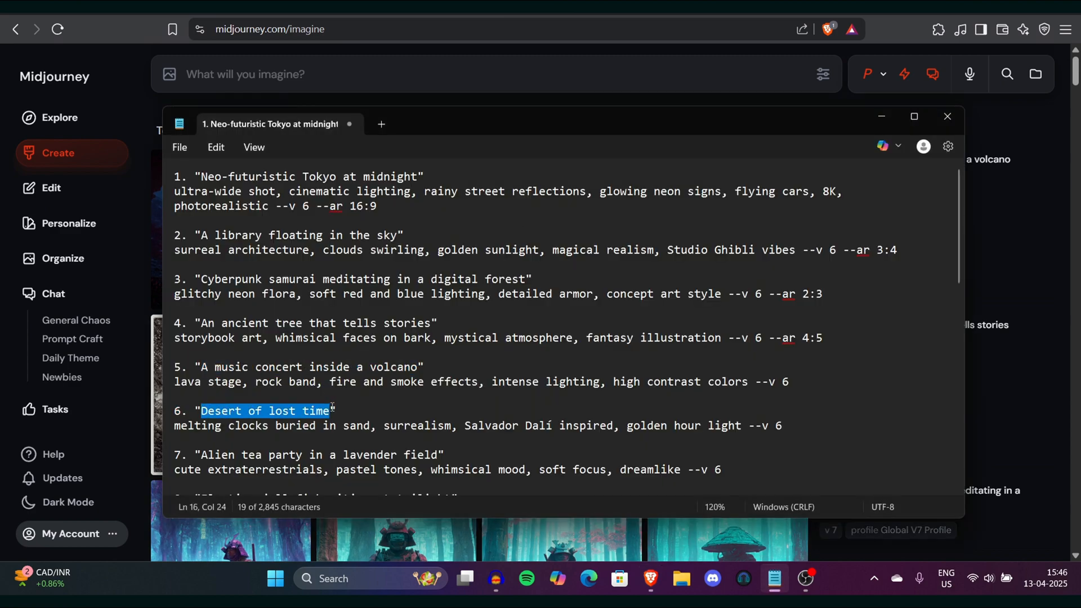
left_click(947, 116)
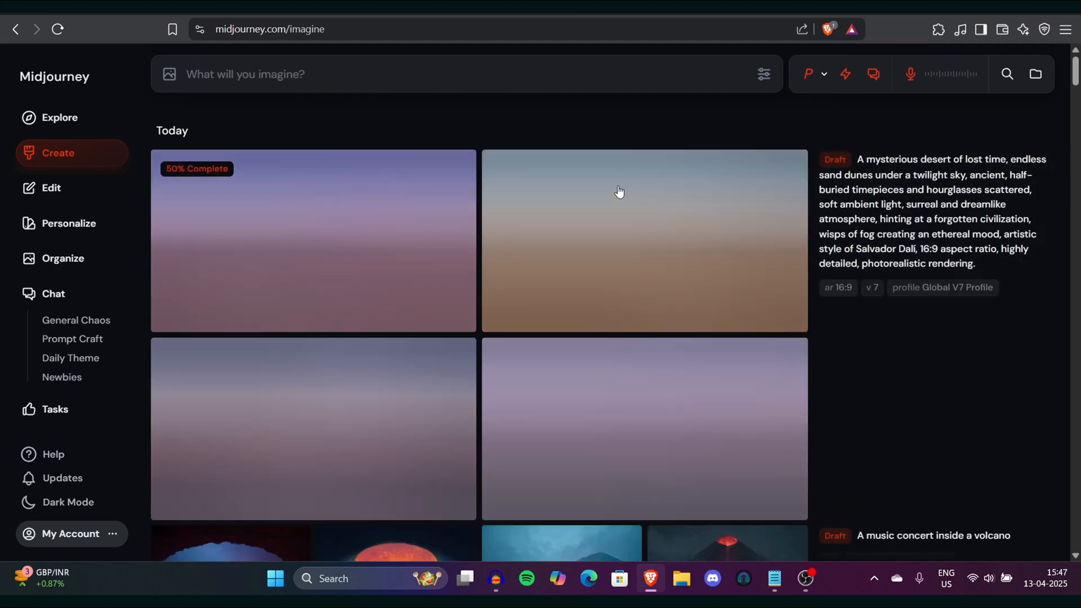
left_click(643, 239)
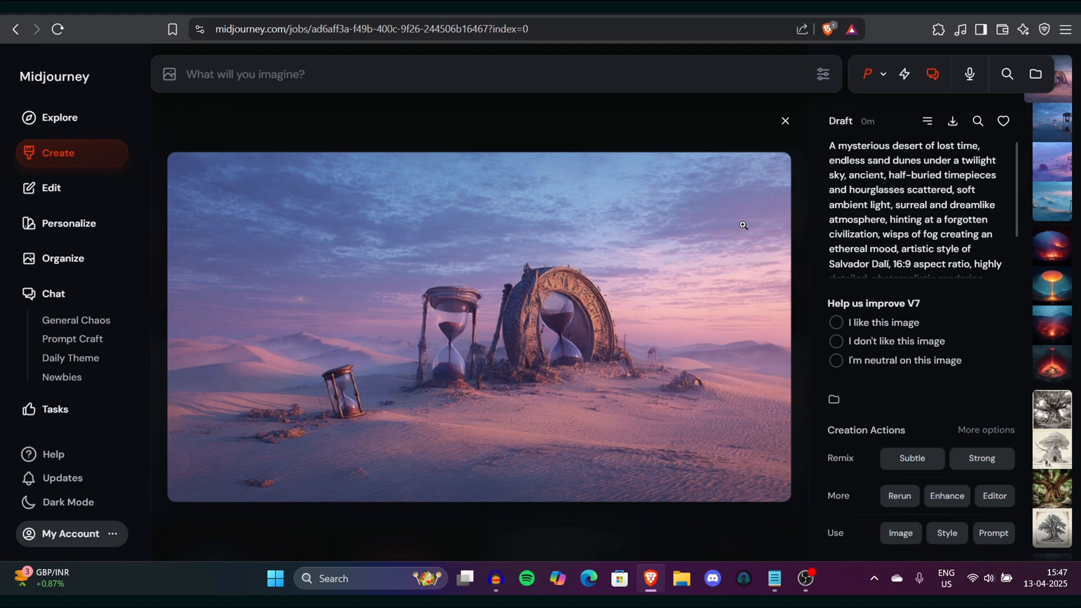
left_click(785, 122)
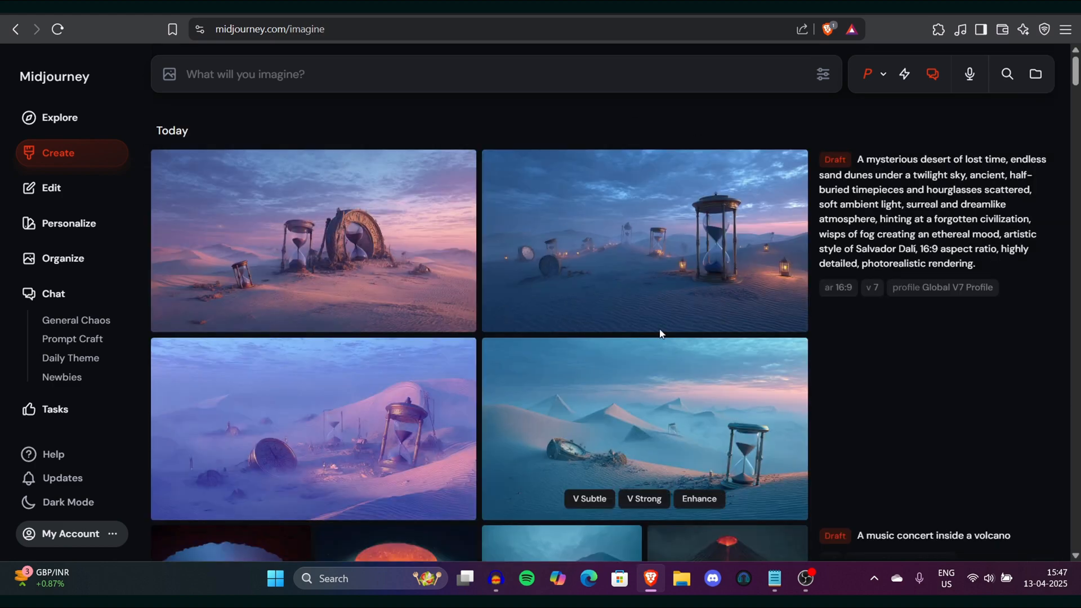
left_click(774, 579)
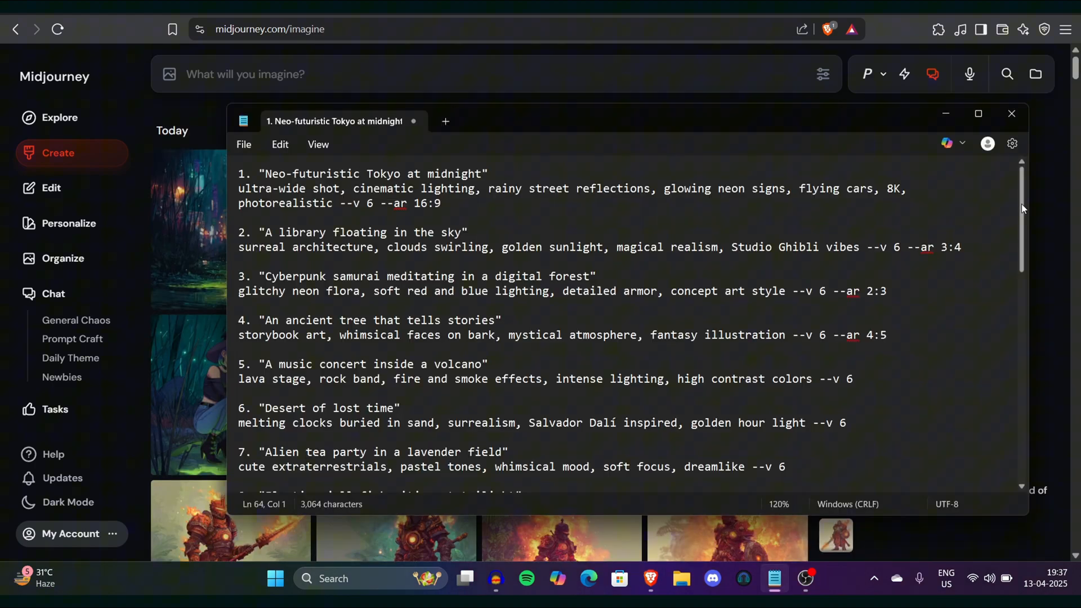
Review the first, second and fourth mechanical stained-glass butterfly variations and close the viewer
scroll("down", 3)
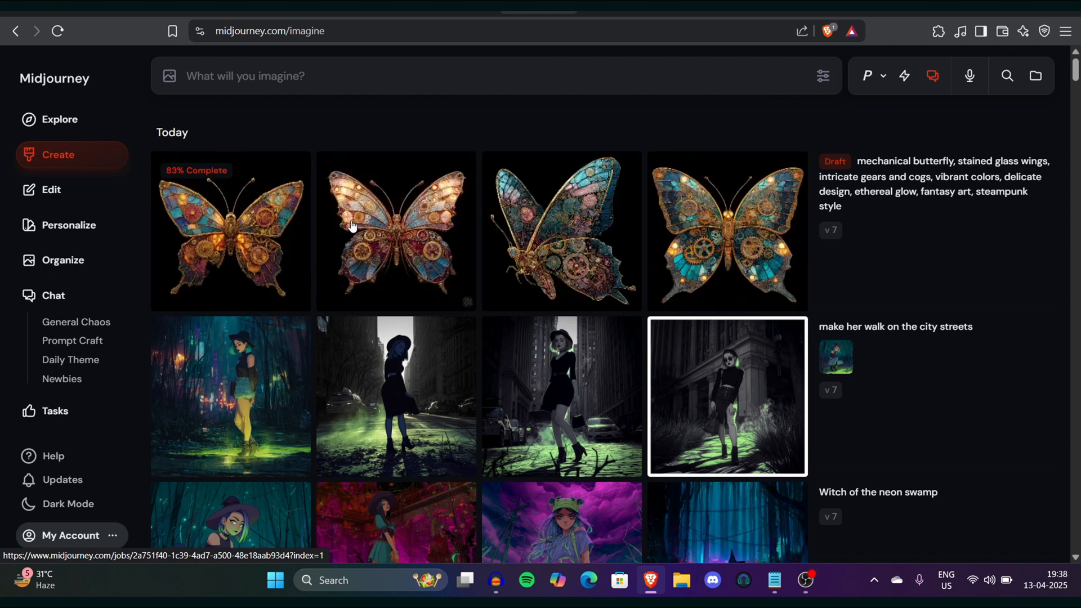
left_click(396, 231)
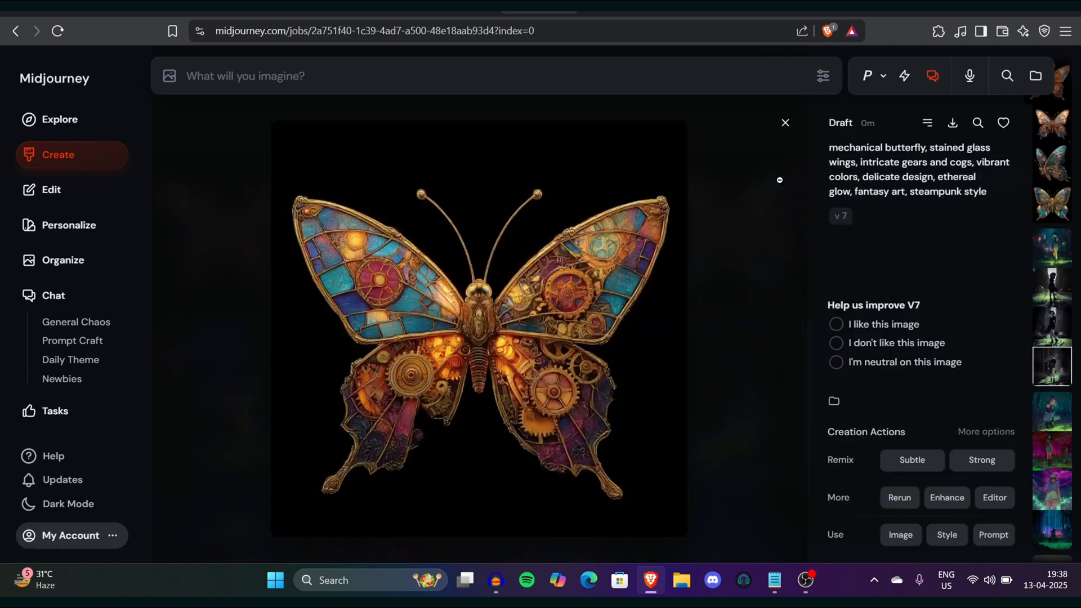
left_click(1051, 161)
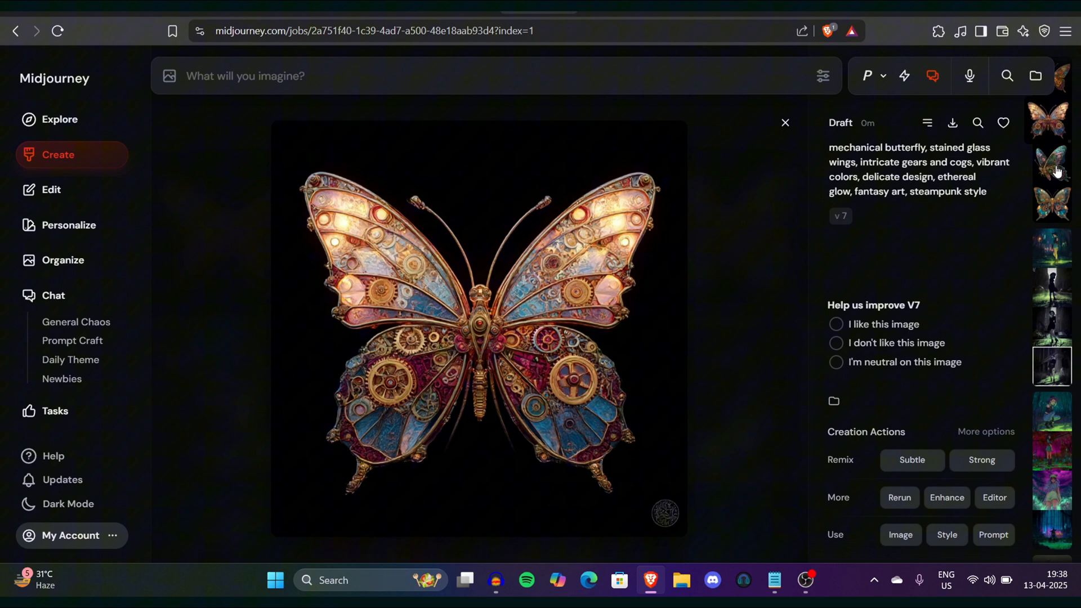
left_click(1050, 201)
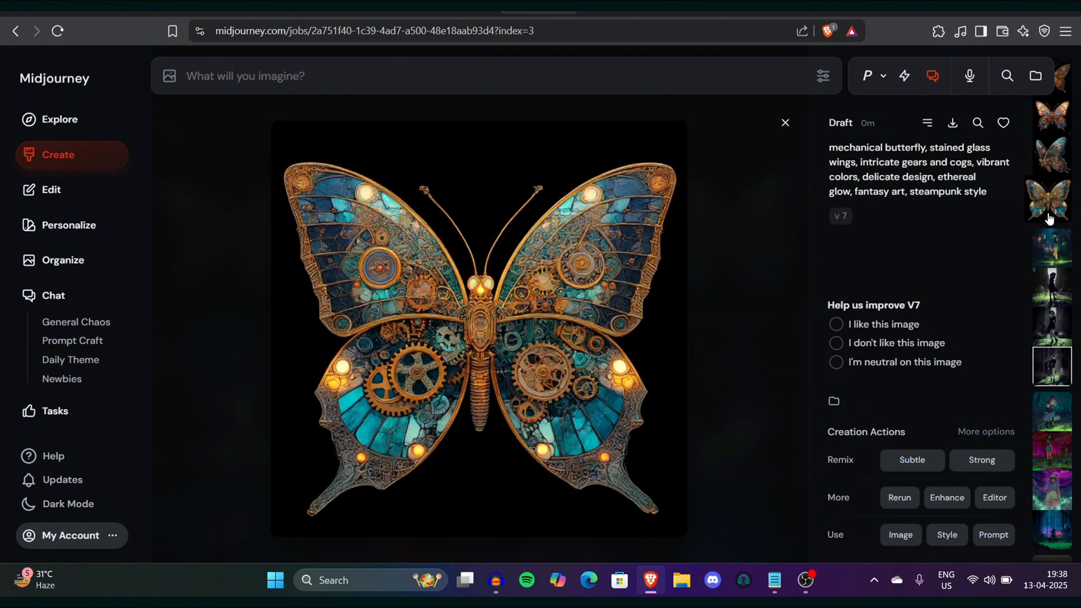
left_click(785, 123)
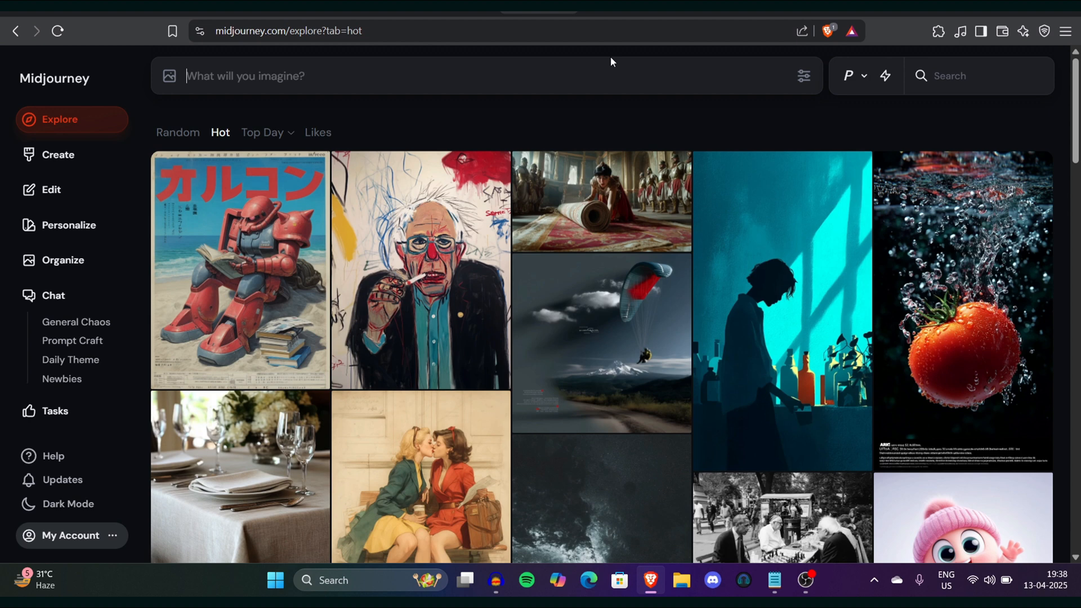
mouse_move(717, 181)
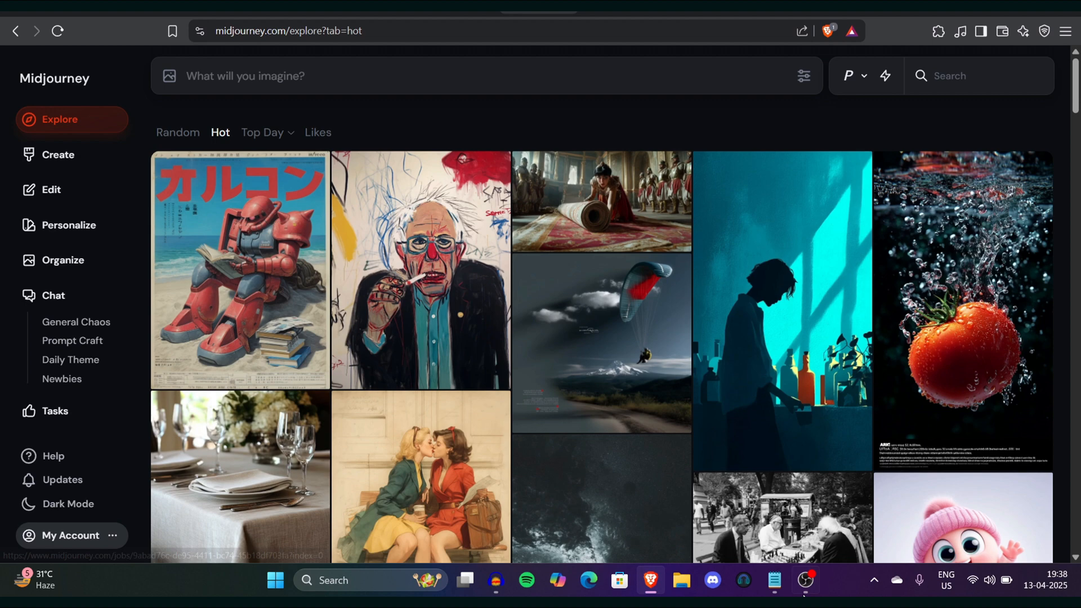
Bring up the saved prompt list and scroll to the character turnaround sheet template
left_click(774, 580)
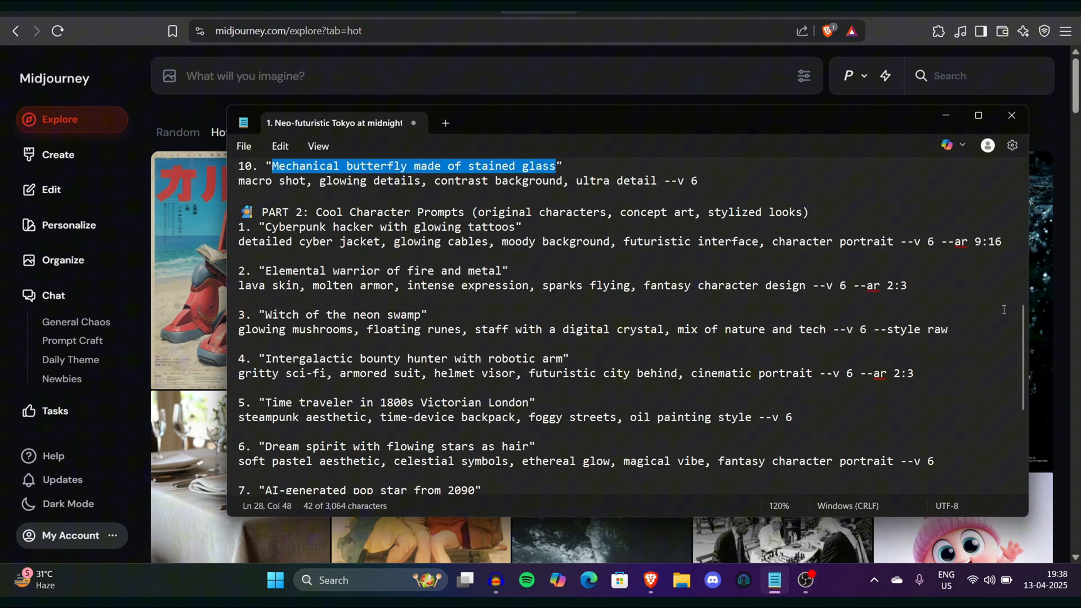
scroll("down", 3)
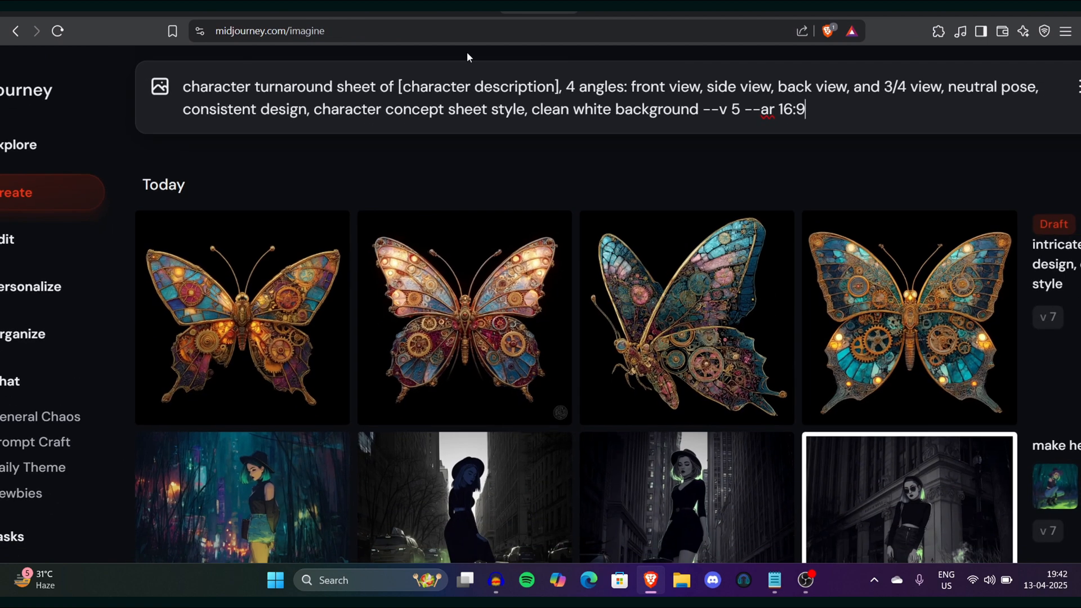
Select the [character description] placeholder and change --v 5 to --v 7 in the prompt
double_click(471, 86)
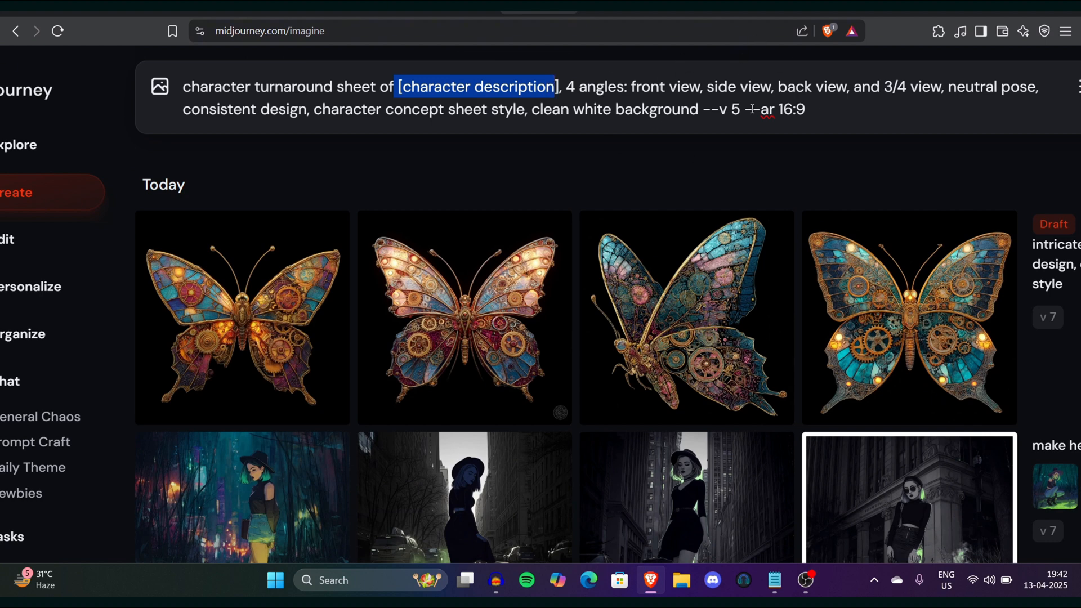
left_click(782, 87)
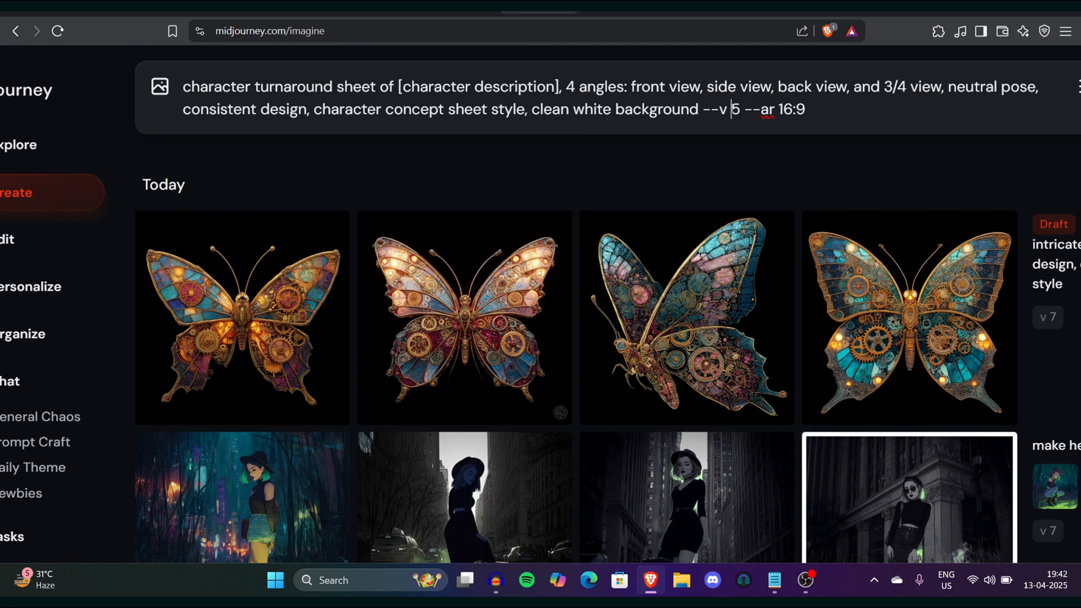
type("7")
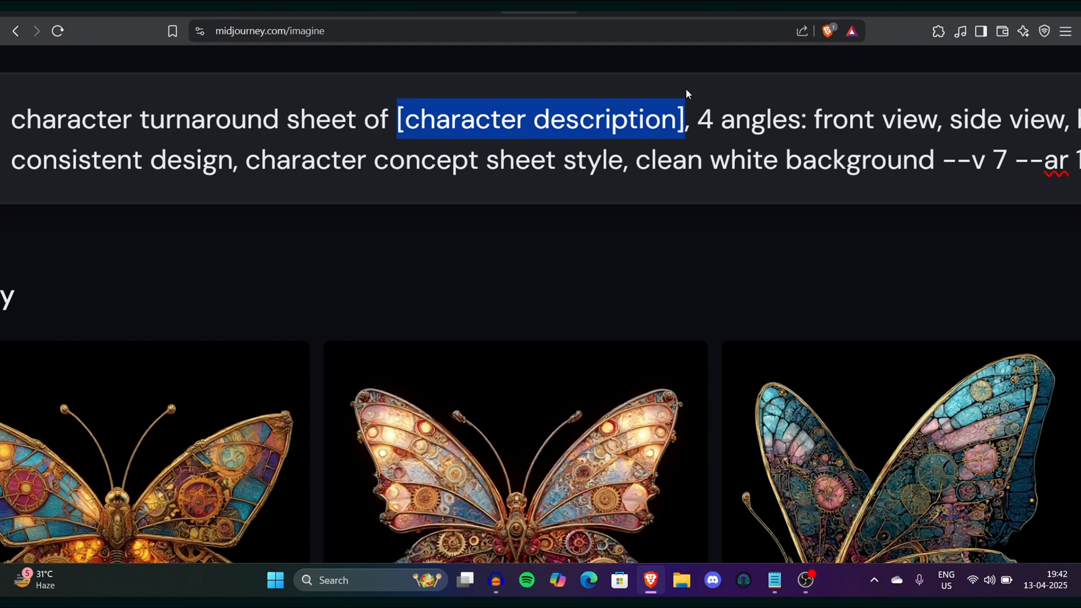
key("Delete")
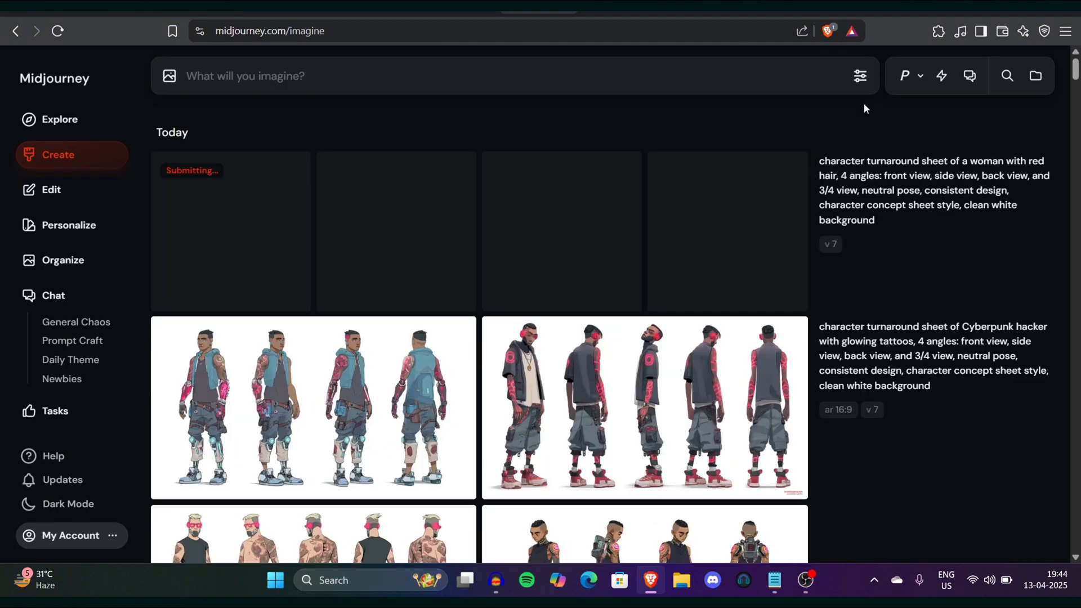
Review the red-haired woman turnaround sheets and request a Subtle variation of the wavy-haired one
left_click(861, 75)
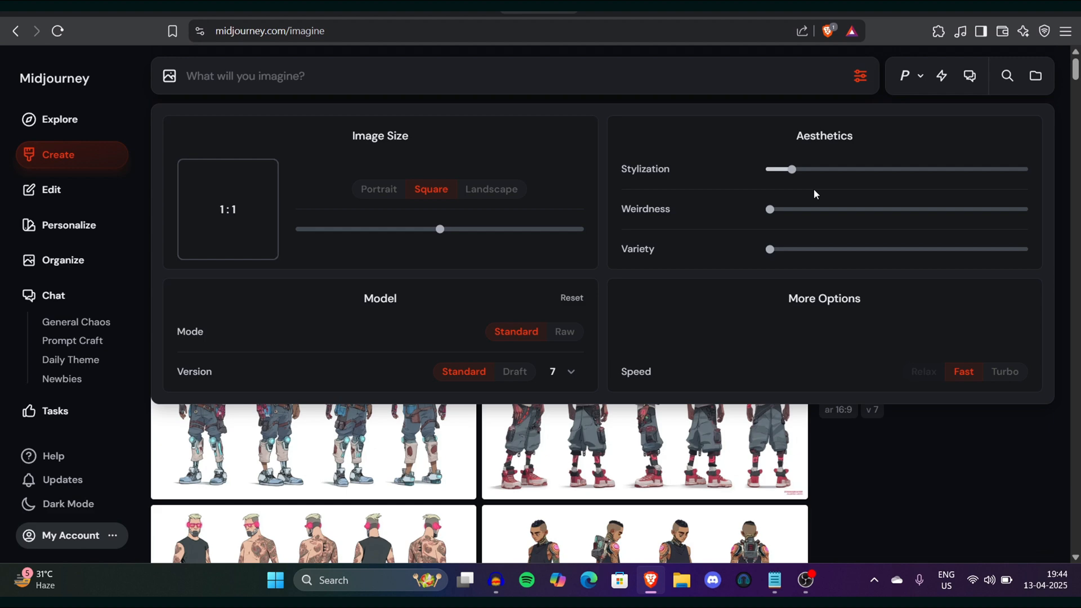
mouse_move(987, 416)
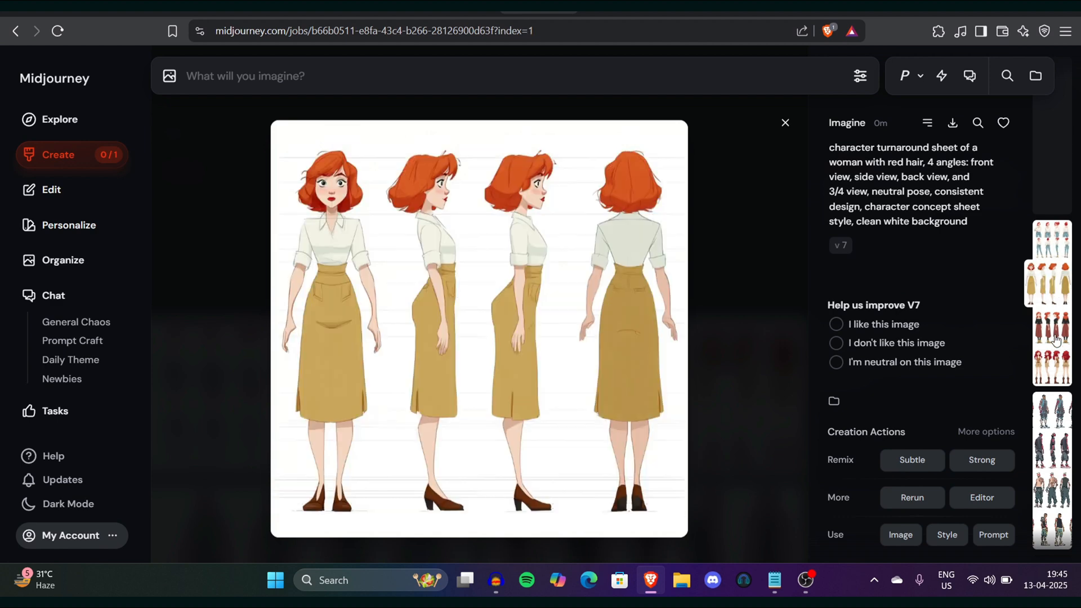
left_click(1052, 324)
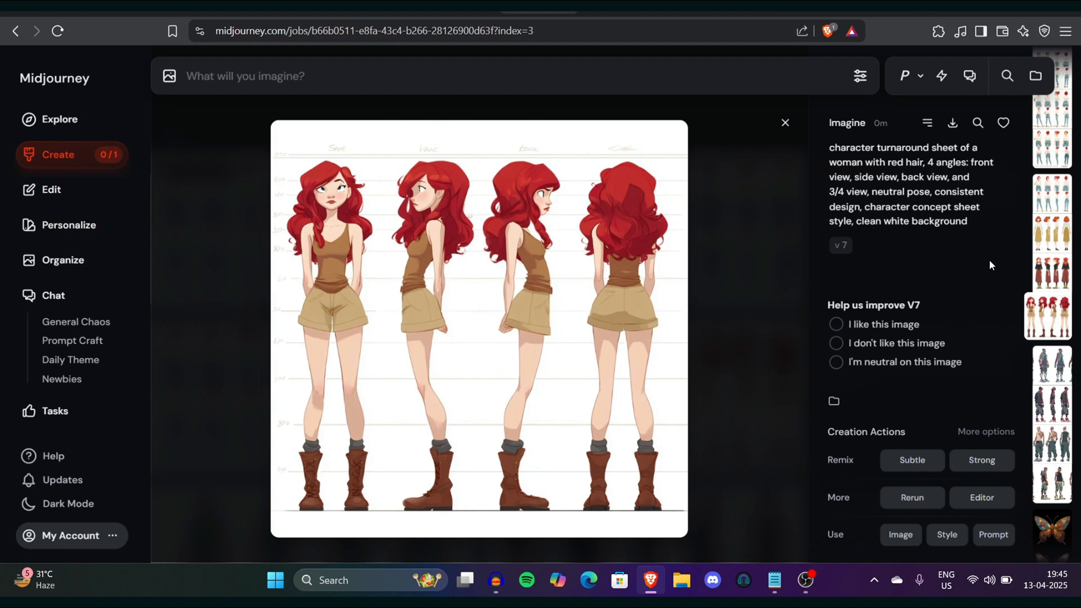
left_click(1052, 315)
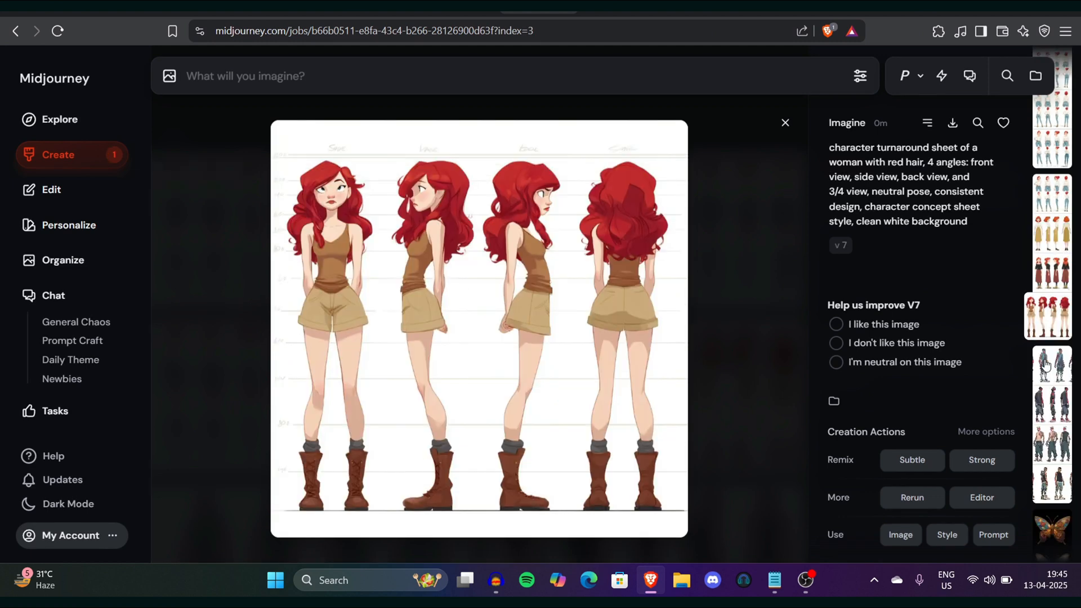
left_click(785, 123)
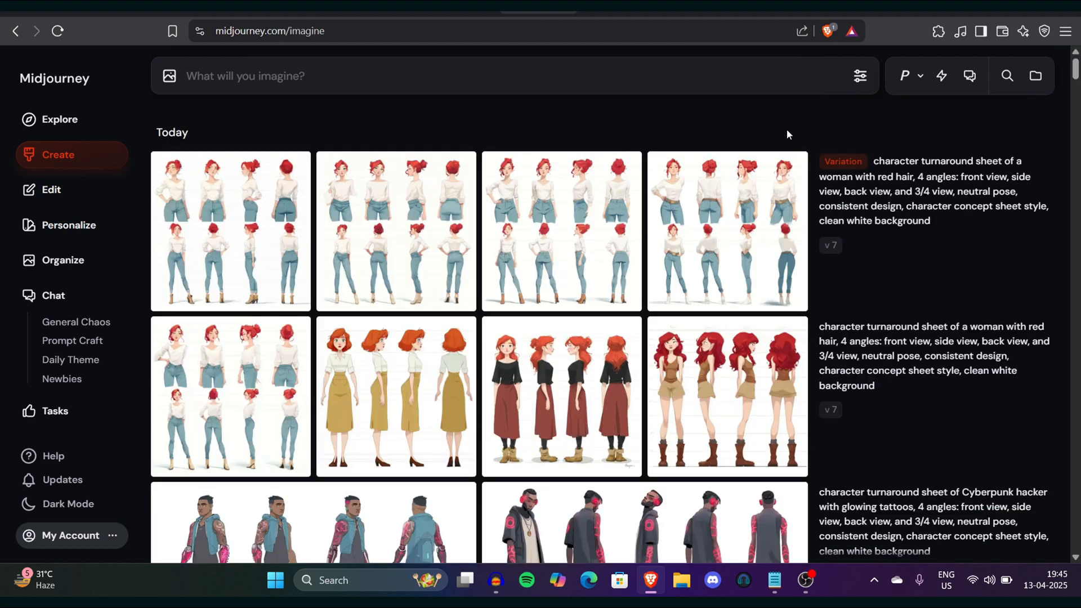
mouse_move(726, 109)
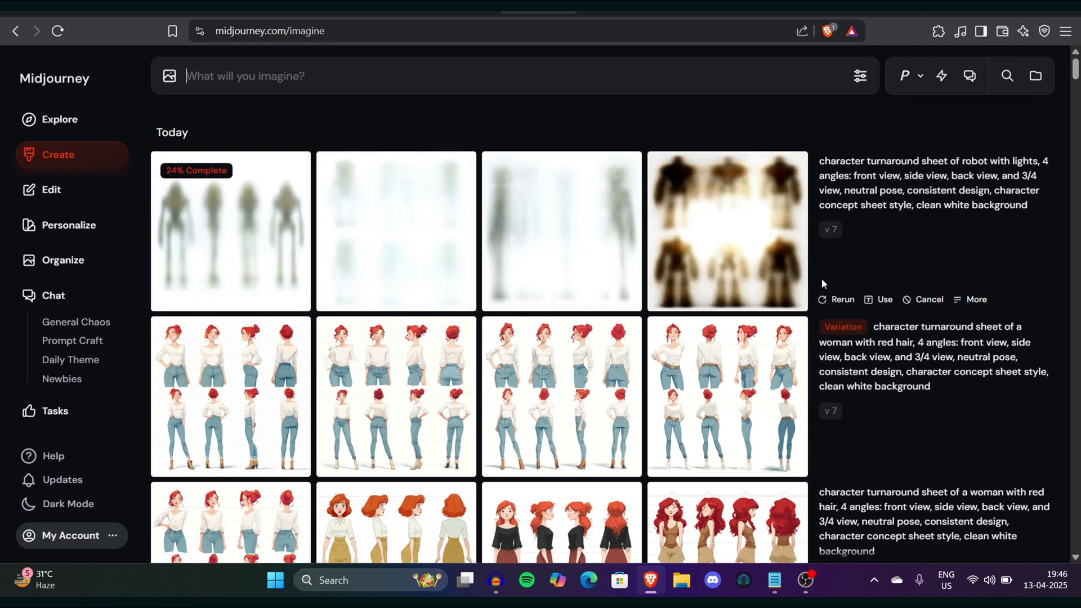
Bring the Notepad window with the numbered scene prompts to the front
left_click(727, 231)
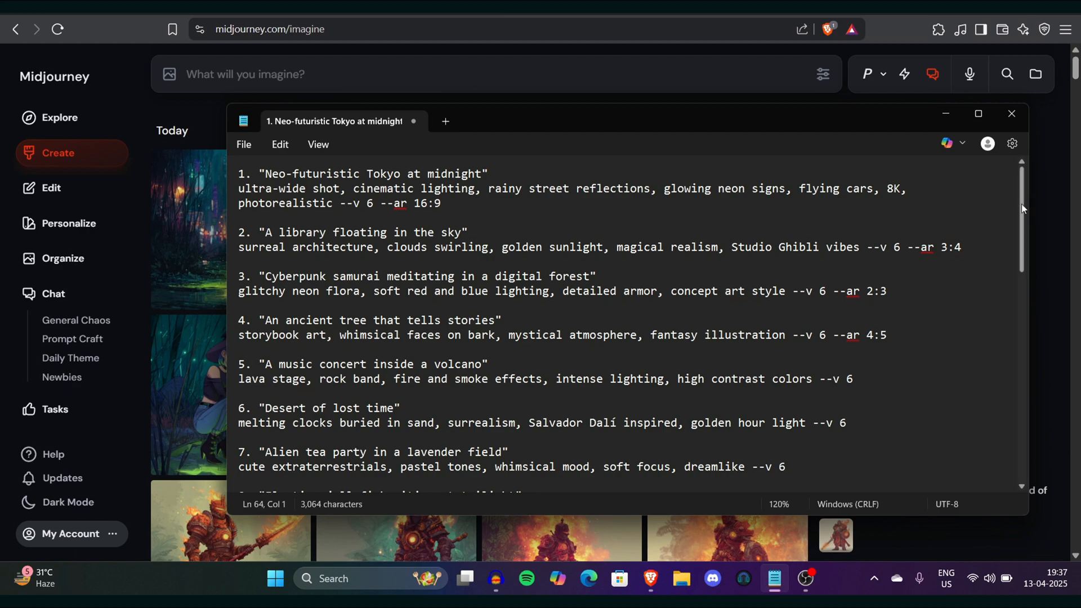
Select the 'Elemental warrior of fire and metal' prompt and locate its image in the Create feed
scroll("down", 3)
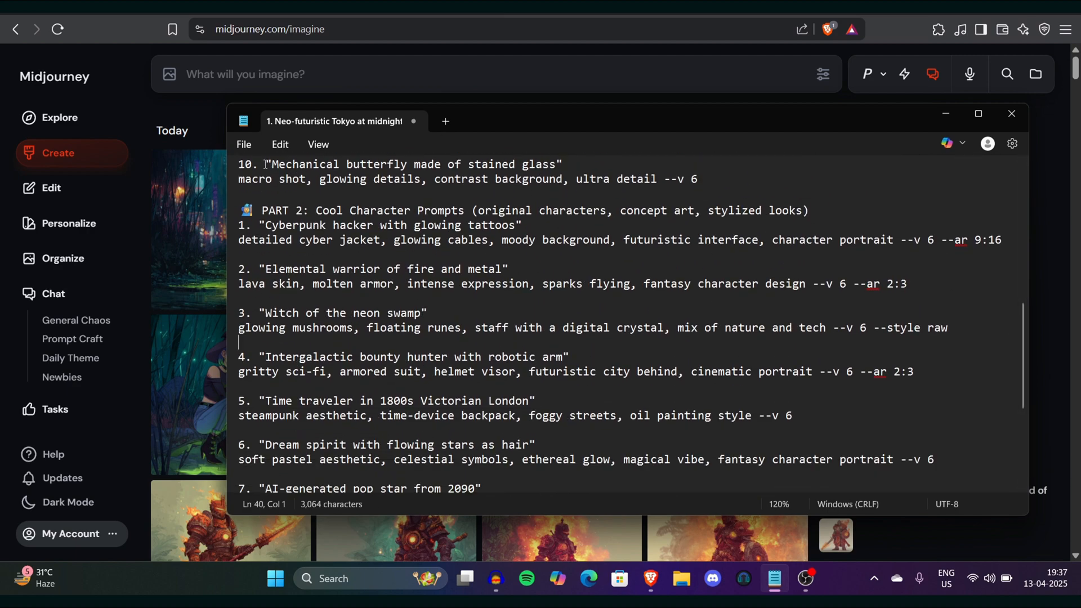
left_click_drag(271, 164, 558, 164)
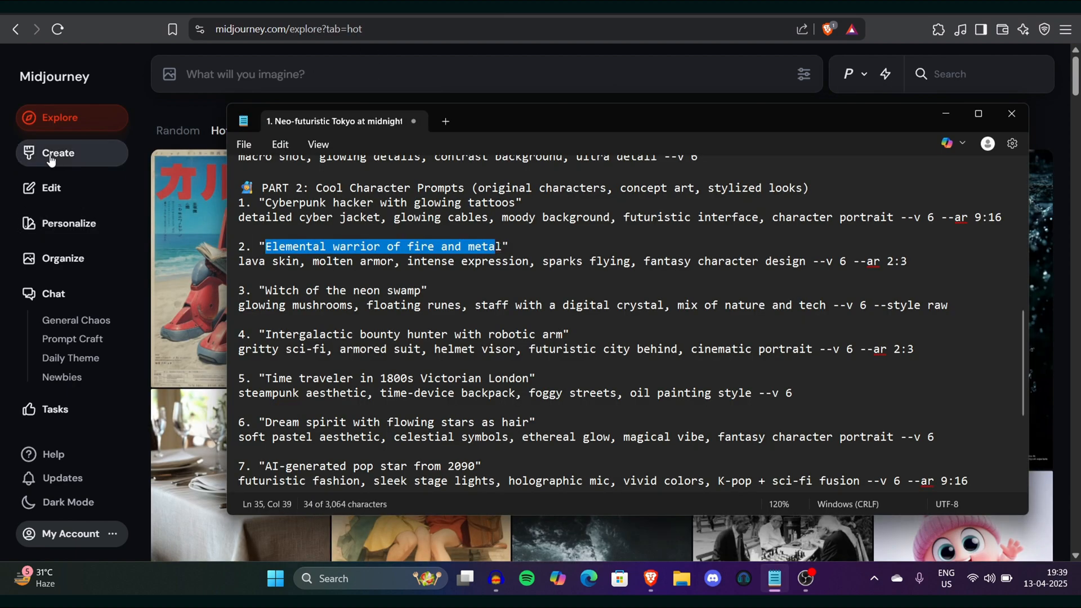
left_click(58, 153)
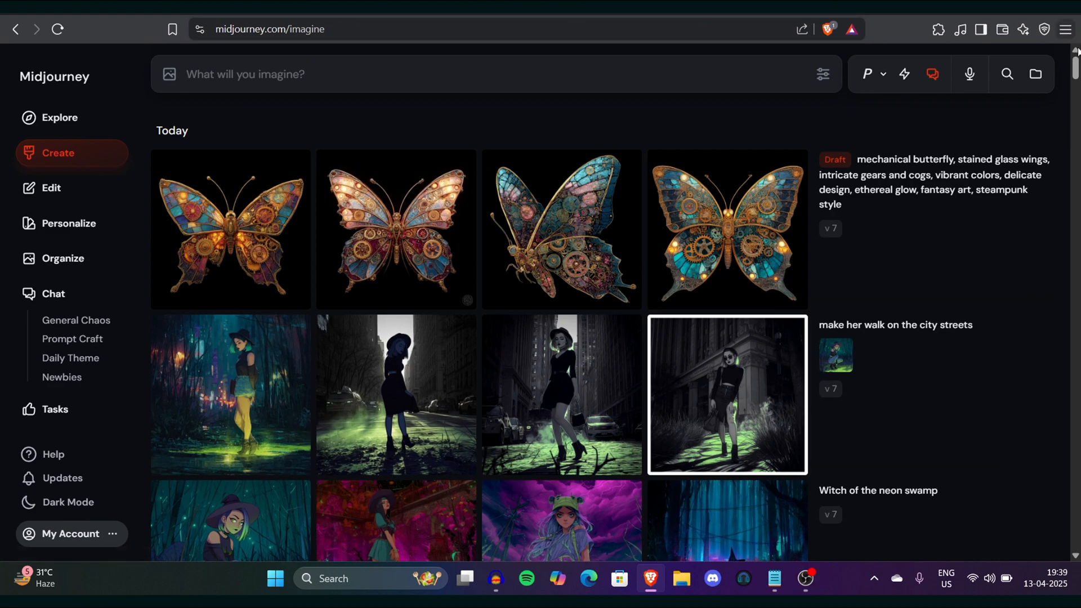
scroll("down", 3)
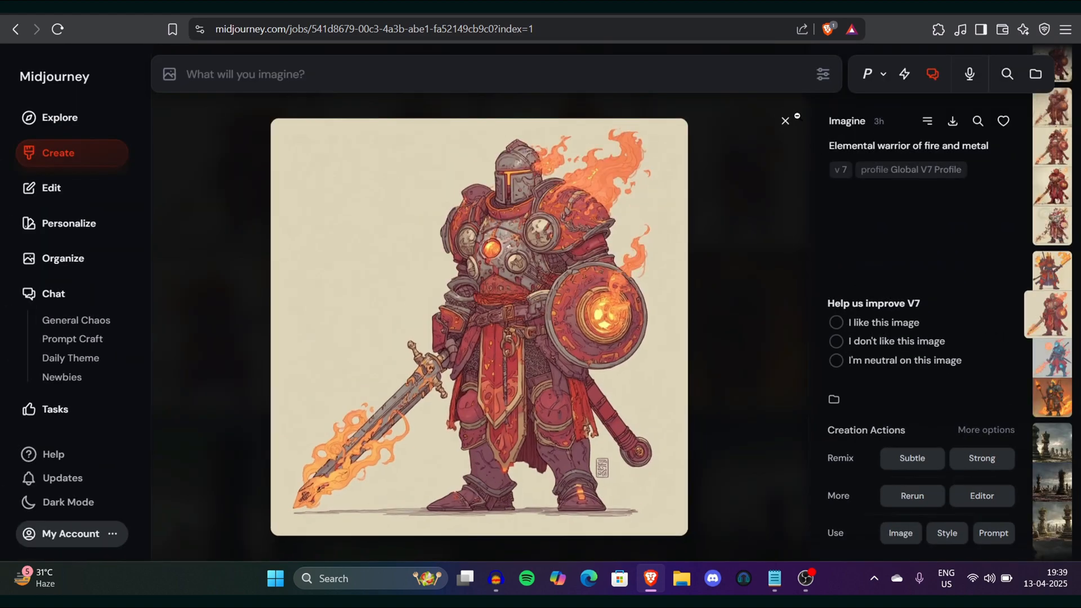
Use the warrior image as an image prompt with 'make the background in the jungle'
left_click(785, 120)
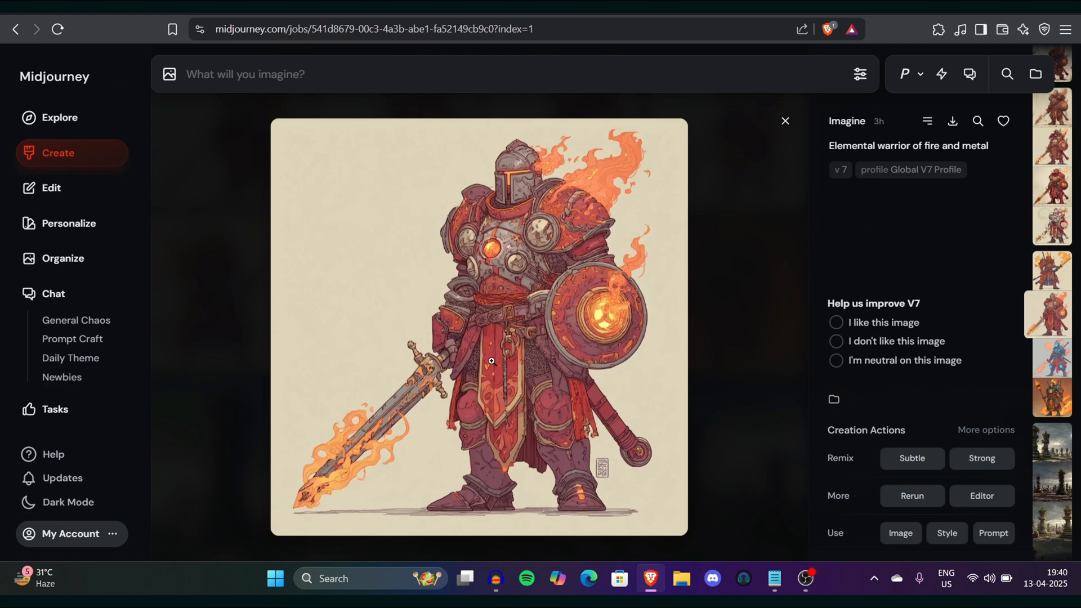
left_click_drag(491, 360, 369, 157)
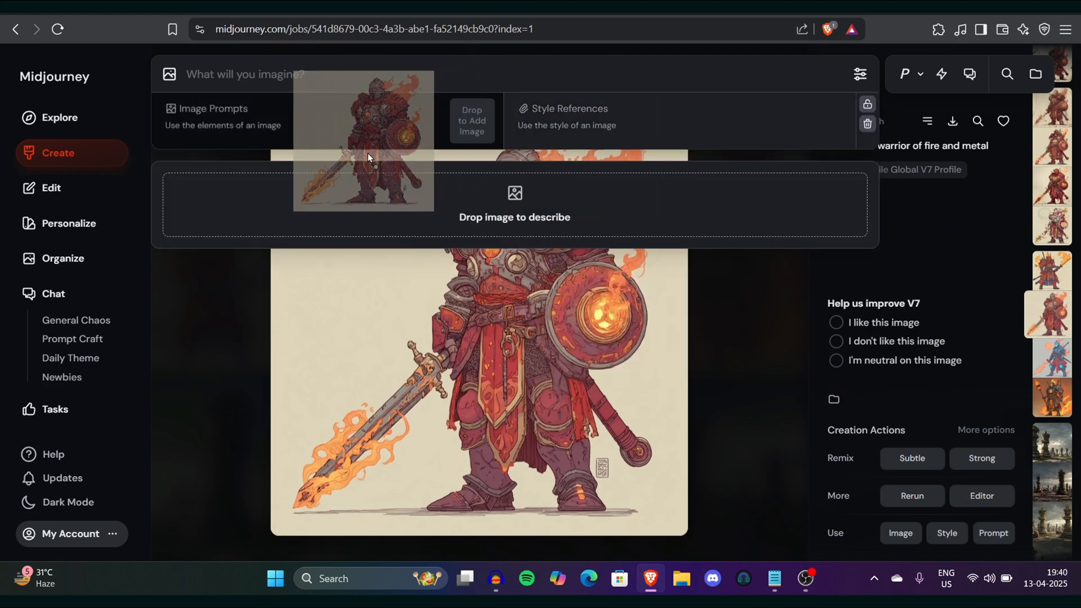
type("make the background in the jungle")
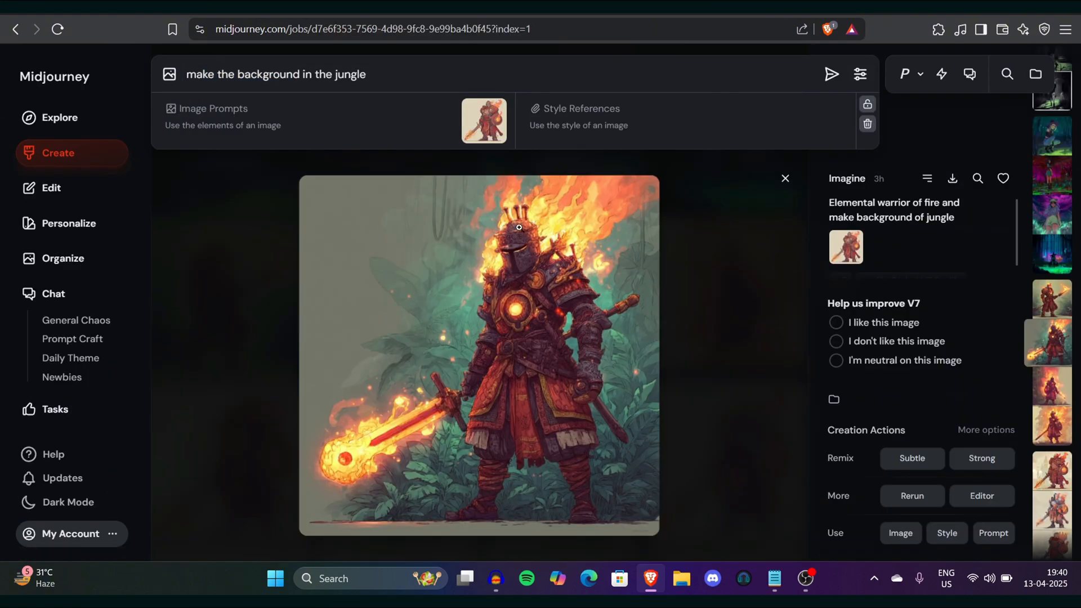
mouse_move(572, 318)
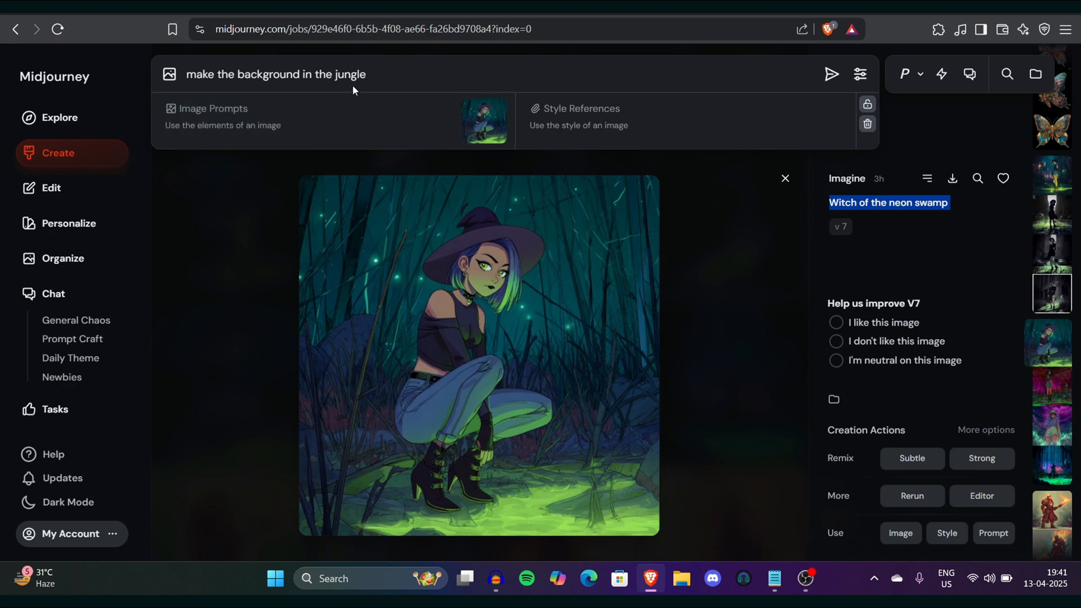
mouse_move(680, 97)
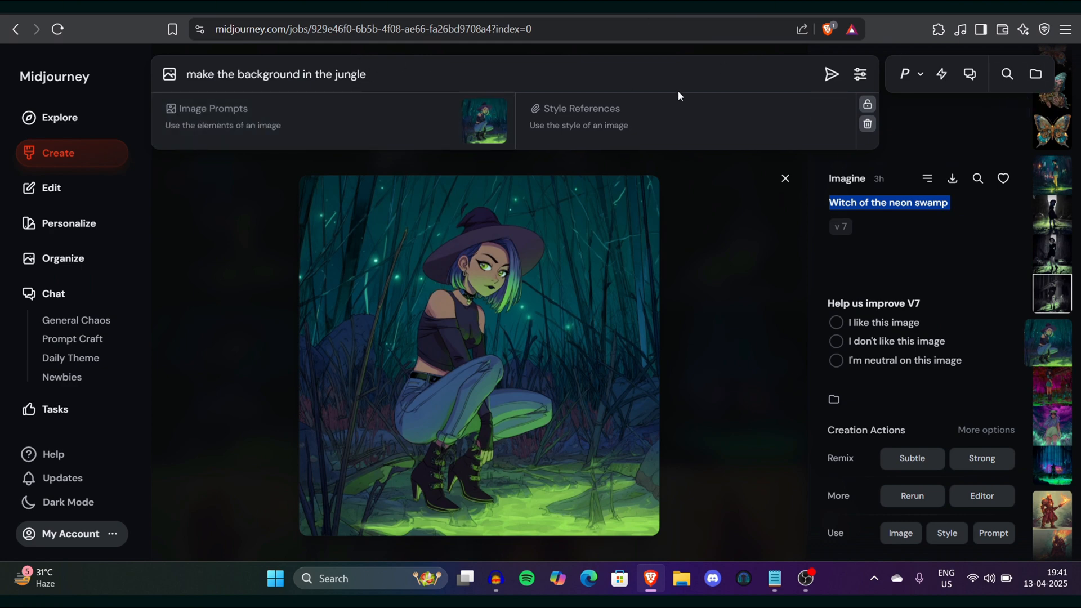
View the neon witch walking on city streets variations, then return to the Create feed
left_click(59, 153)
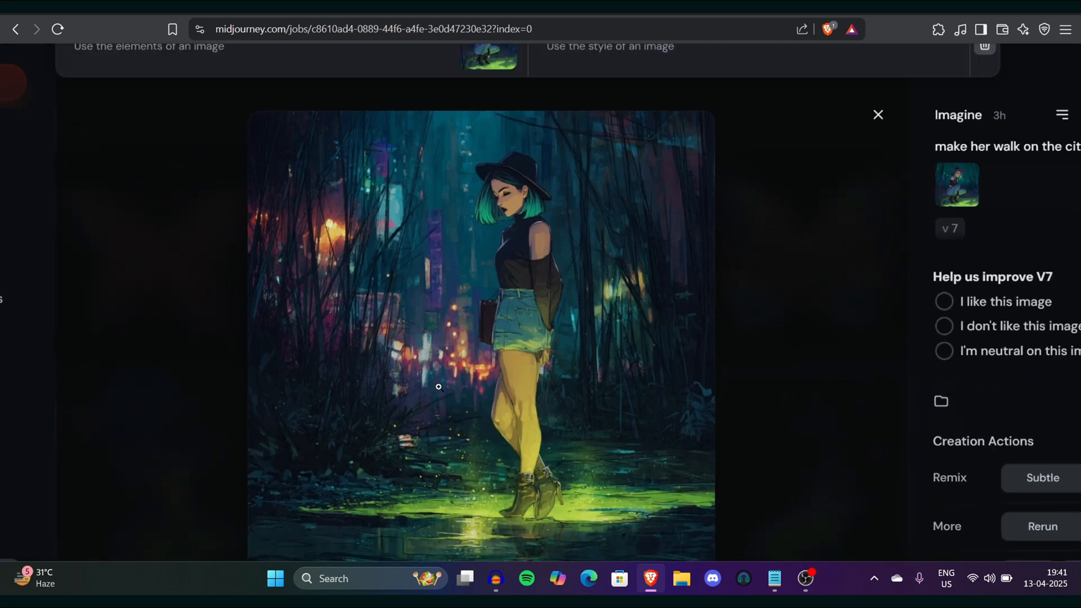
scroll("down", 3)
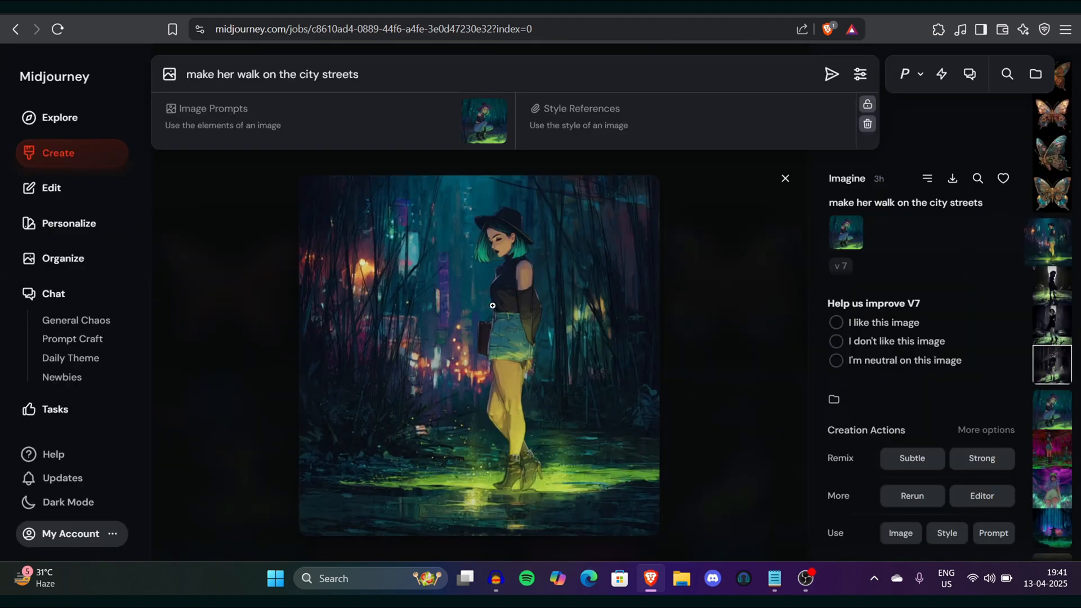
left_click(784, 179)
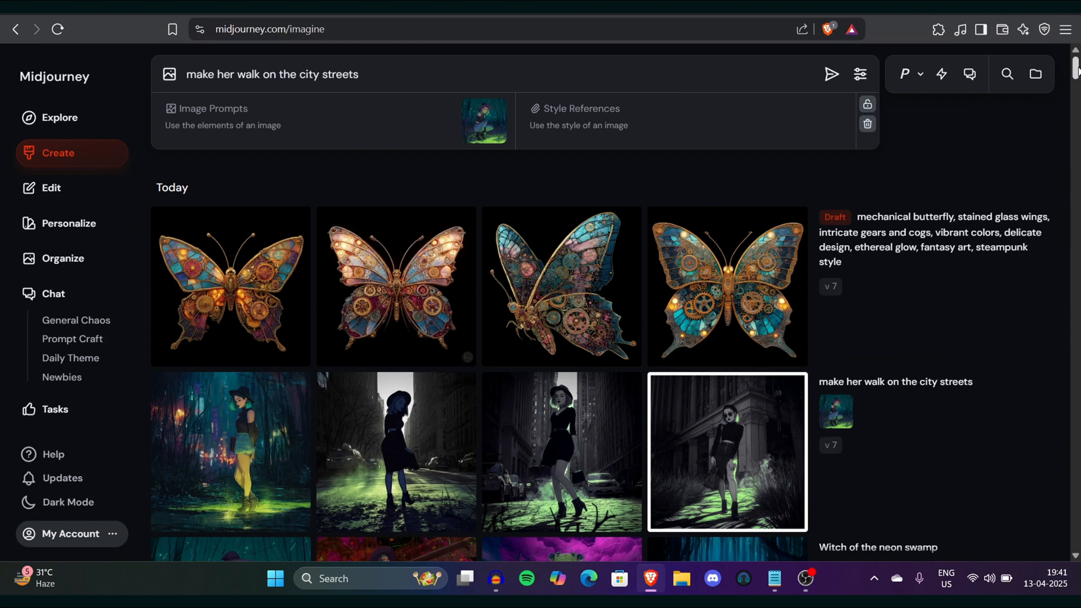
mouse_move(842, 581)
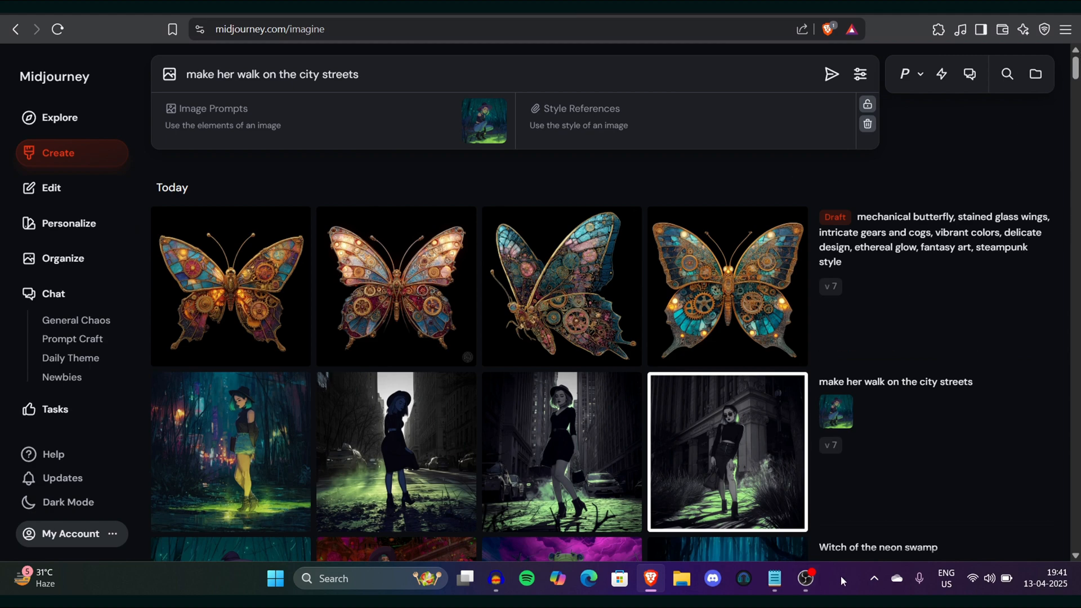